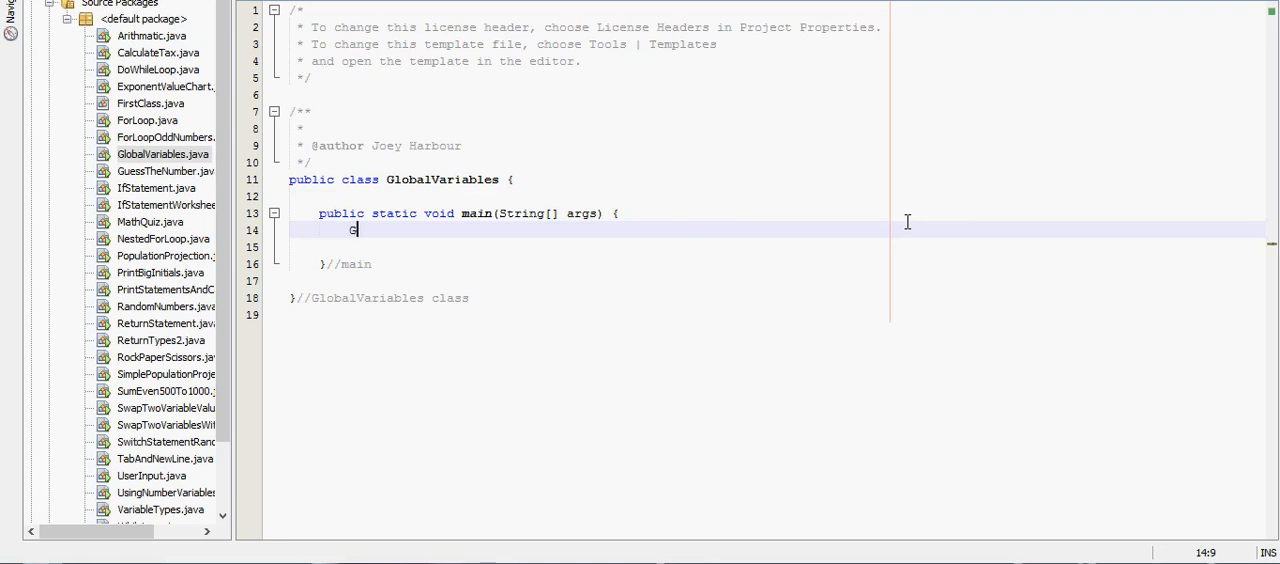
# Write 'GlobalVariables joey = new GlobalVariables();' inside main and leave blank lines below it.
pyautogui.write('lobalVar')
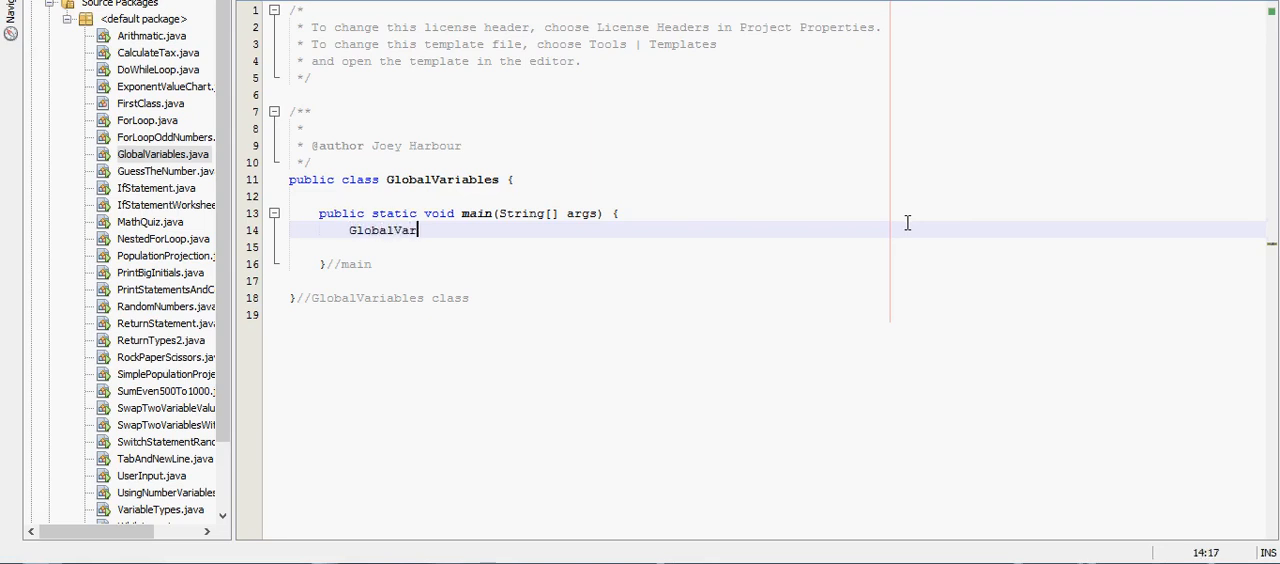
pyautogui.write('iables =')
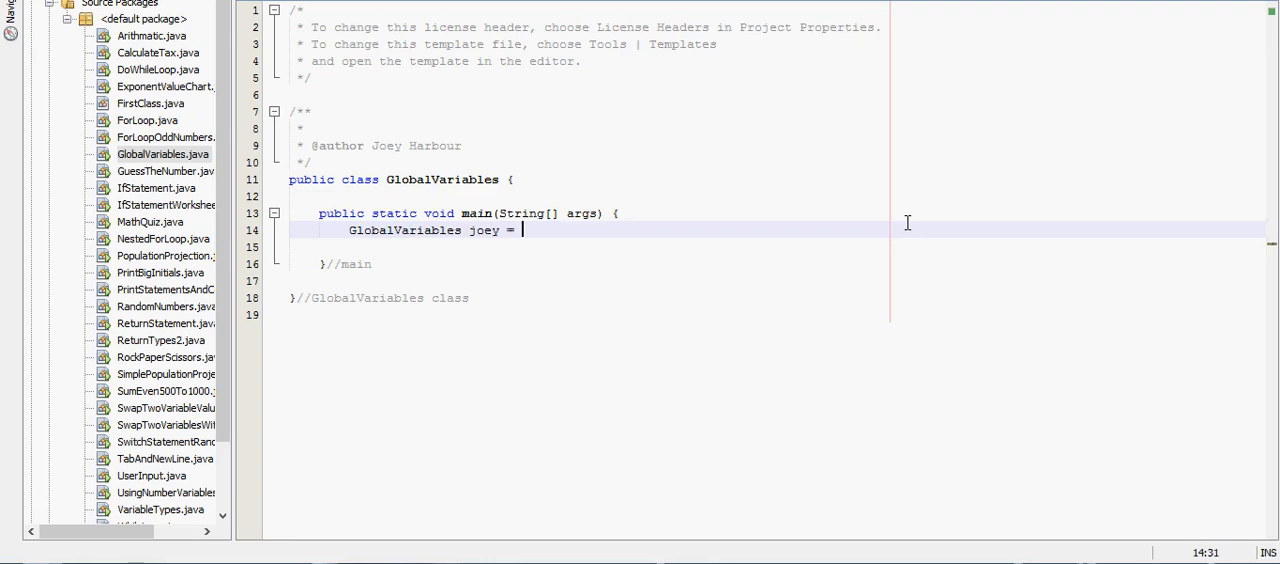
pyautogui.write('new Glo')
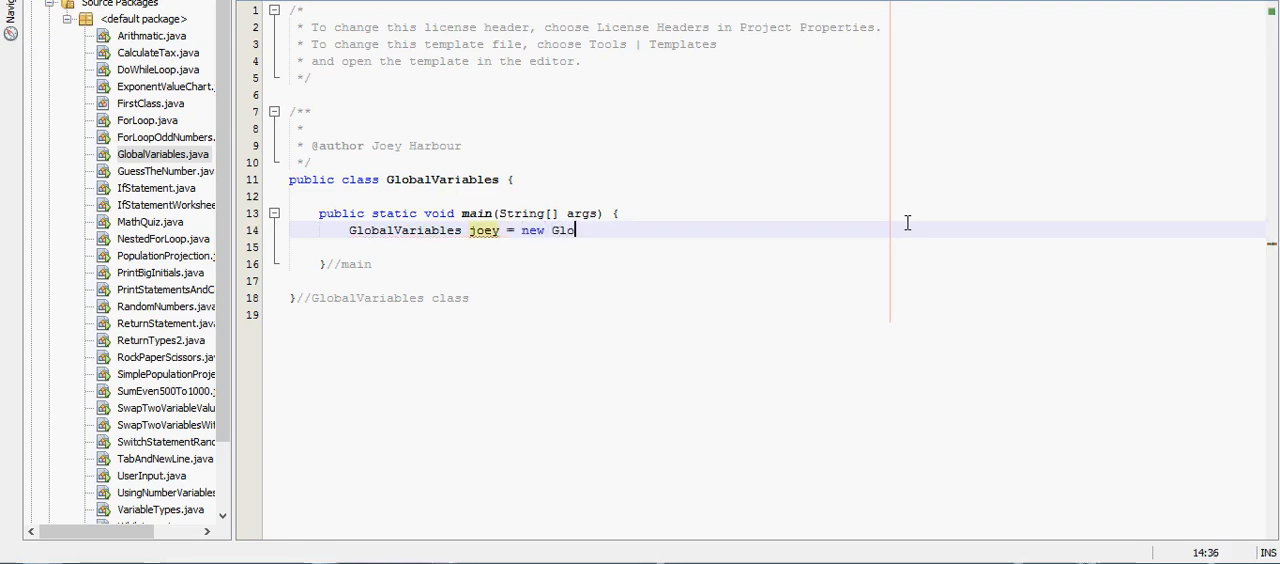
pyautogui.write('balVaria')
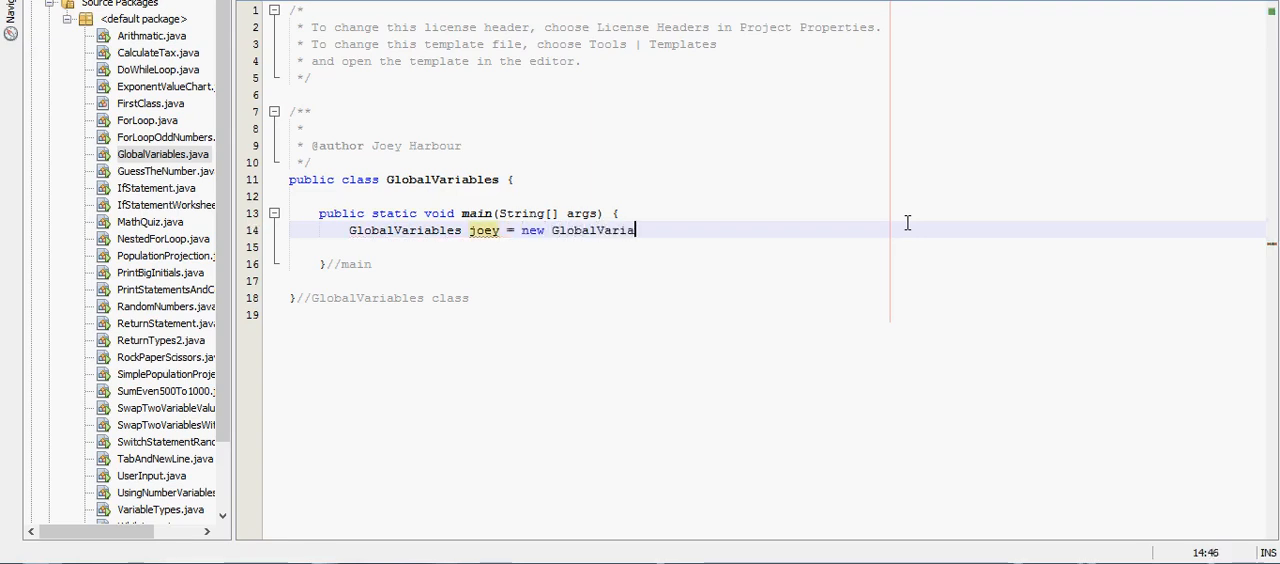
pyautogui.write('bles();')
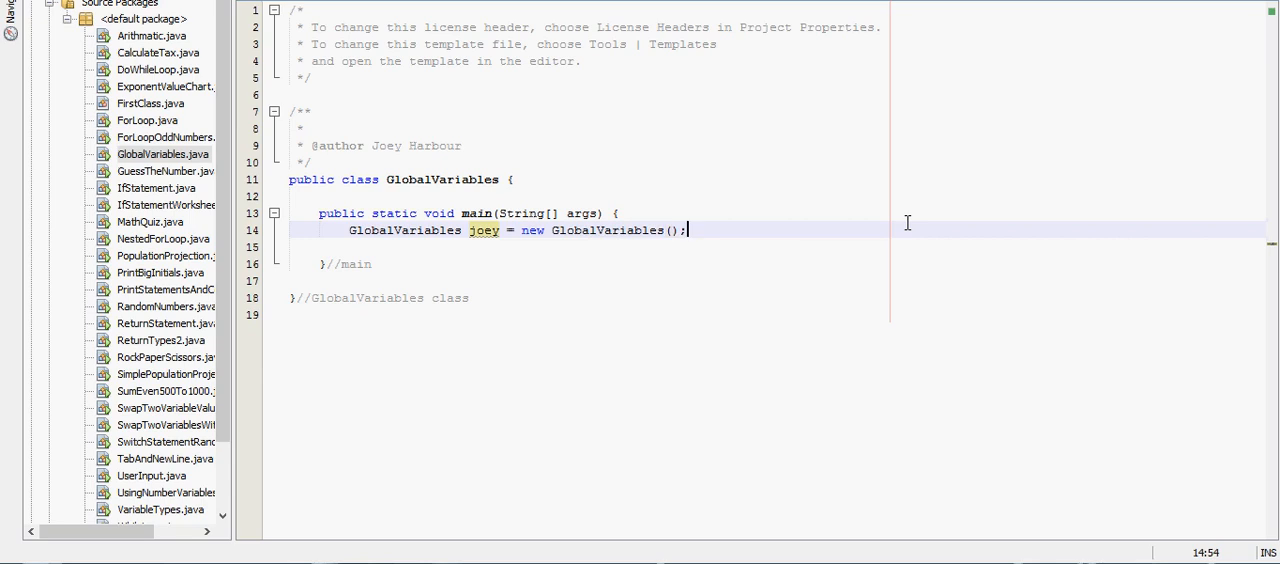
pyautogui.press('enter')
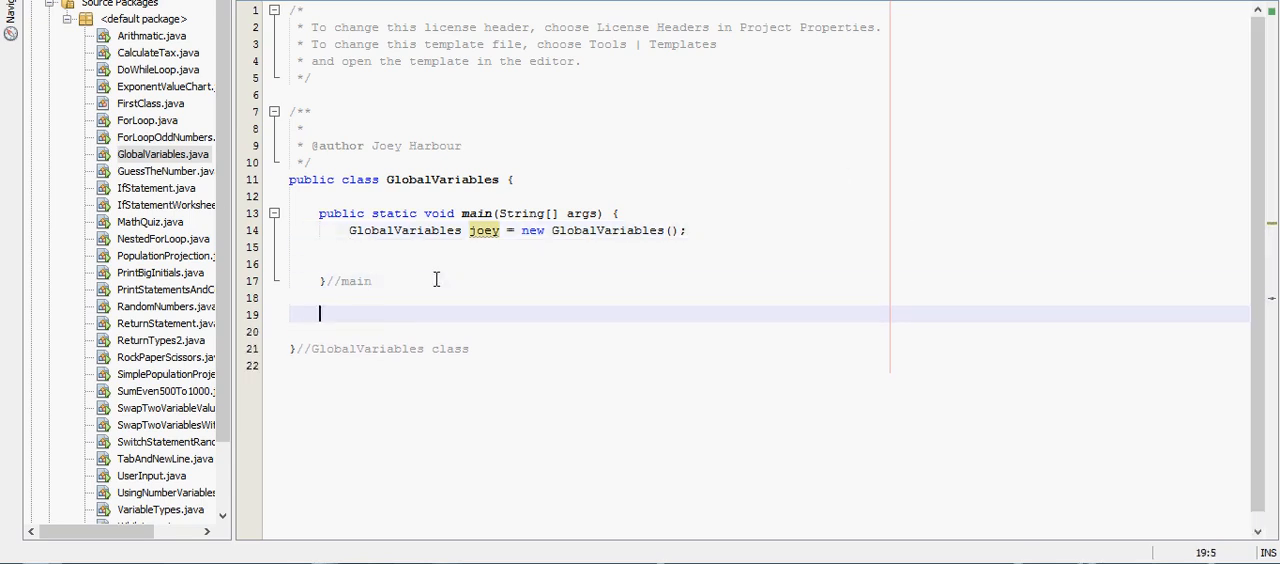
# Declare an empty 'public void method1(){ }' below main.
pyautogui.write('p')
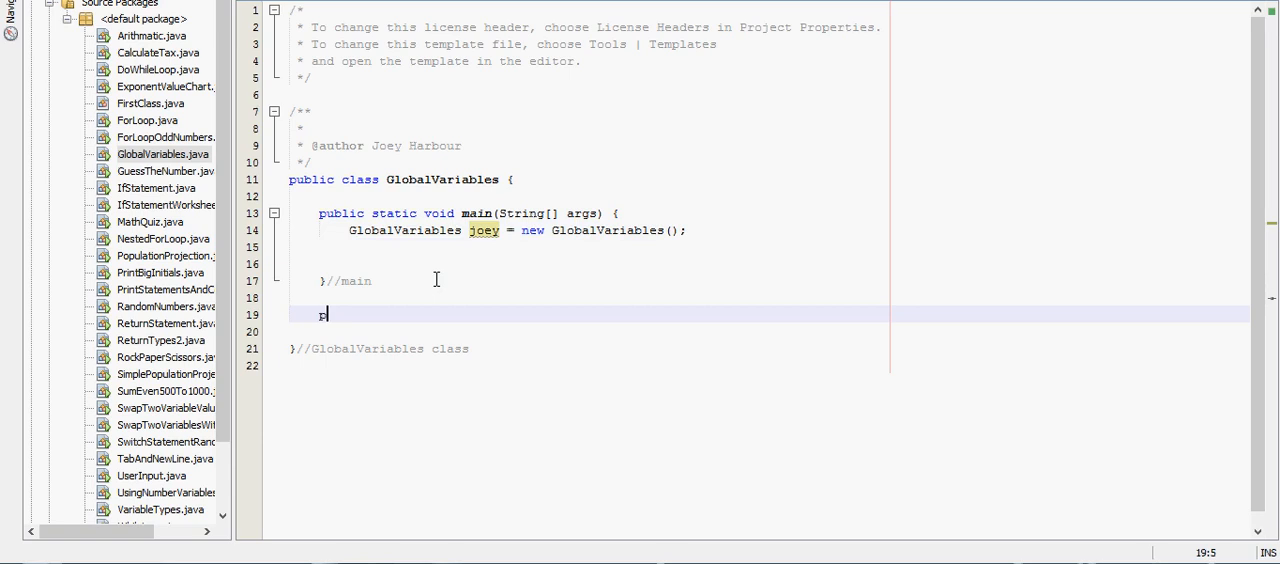
pyautogui.write('ublic v')
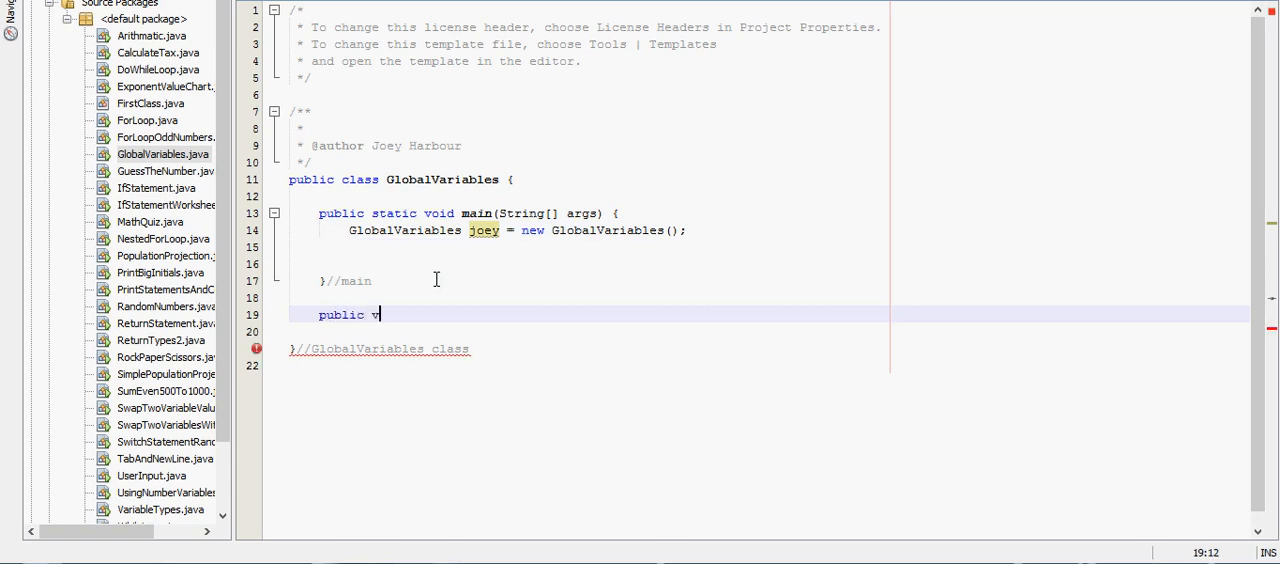
pyautogui.write('oid method1')
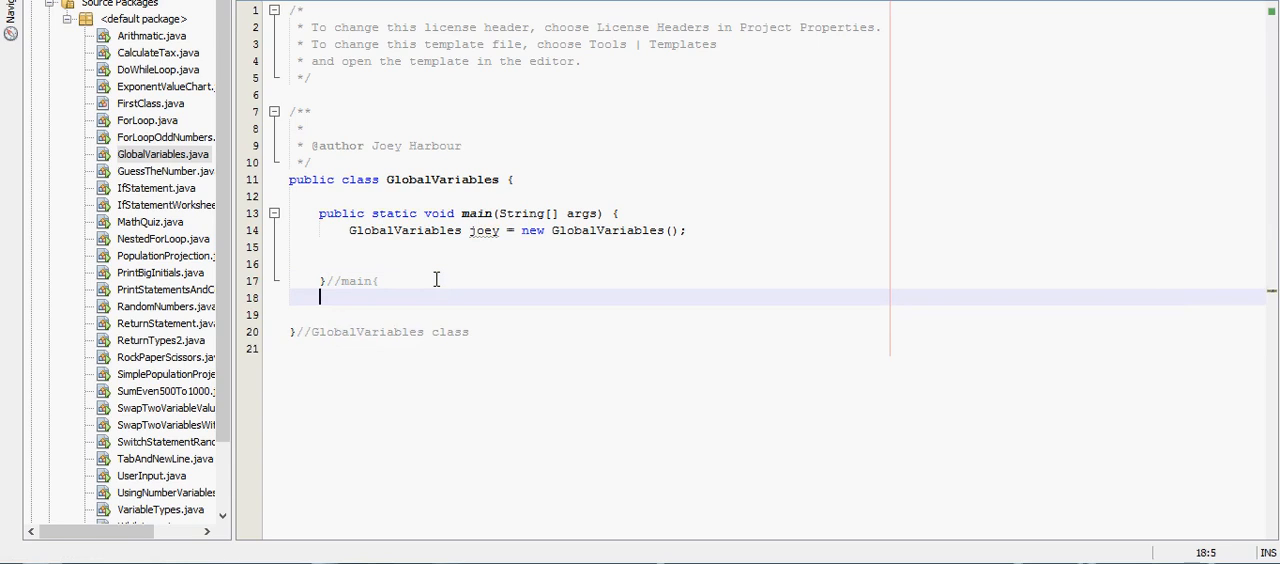
pyautogui.write('public void method1()')
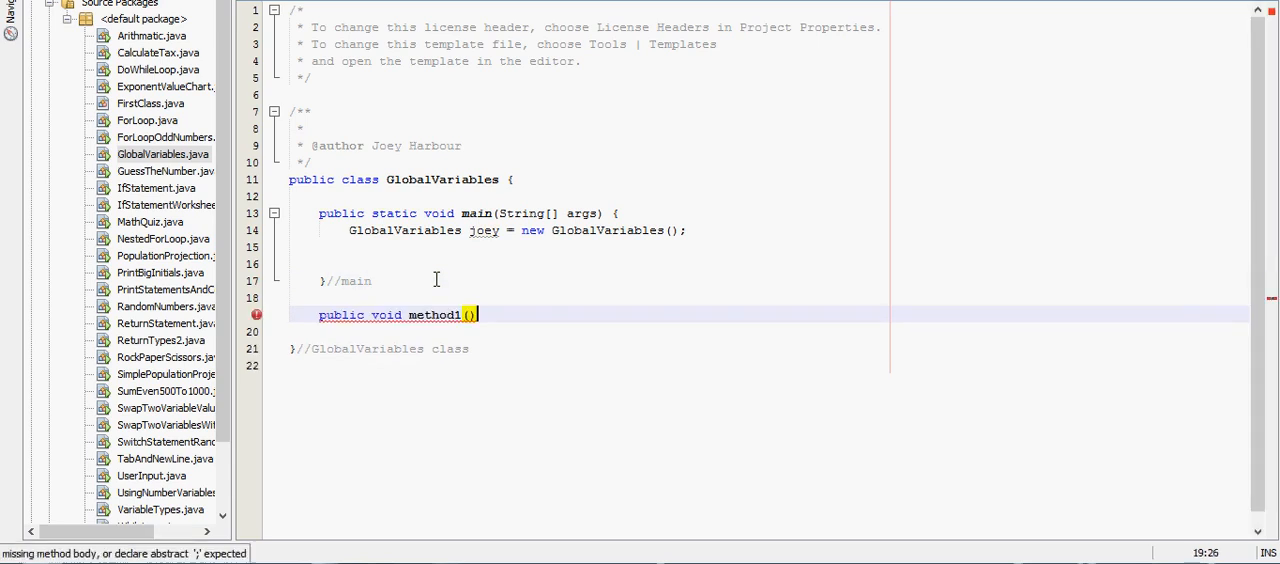
pyautogui.write('{')
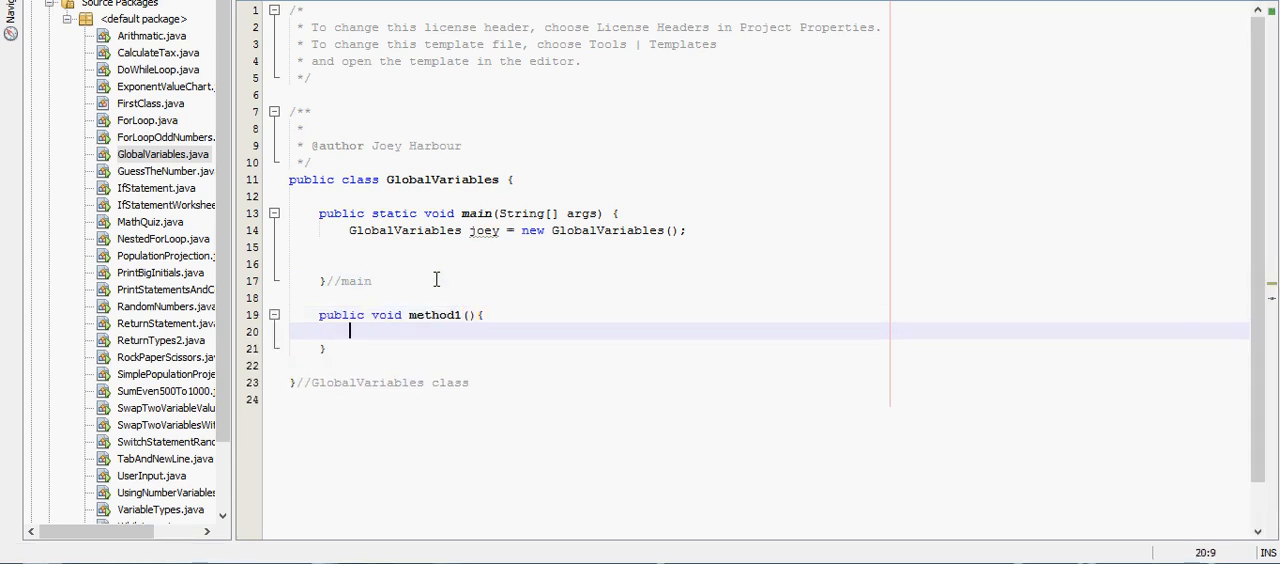
# Declare an empty 'public void method2(){ }' with a //method2 closing comment.
pyautogui.write('public void')
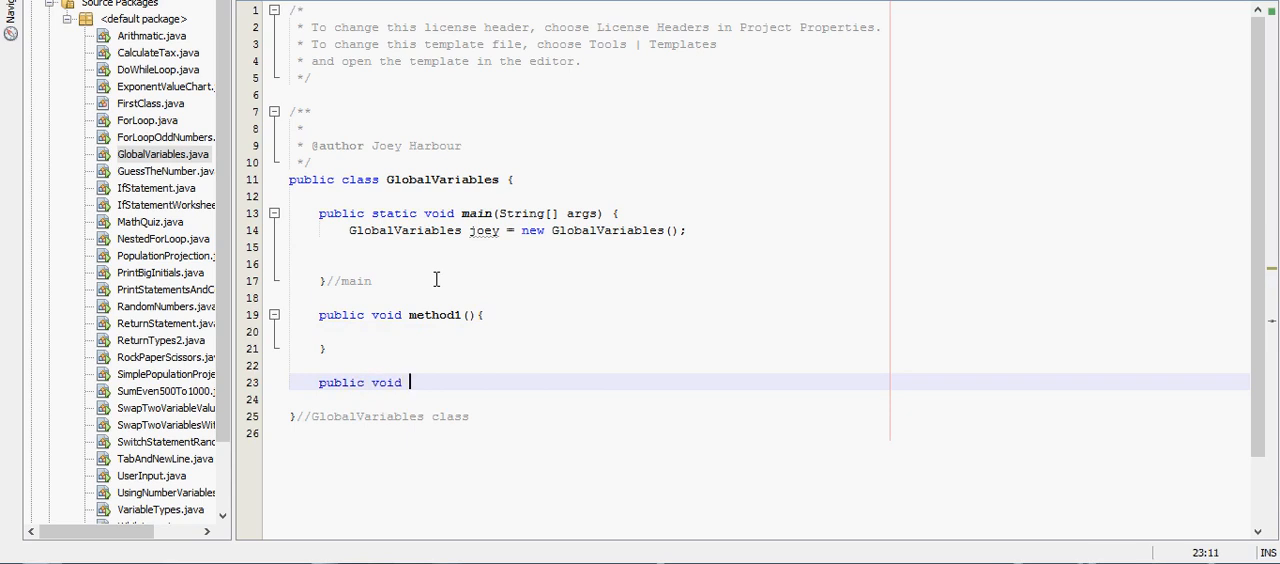
pyautogui.write('method2()')
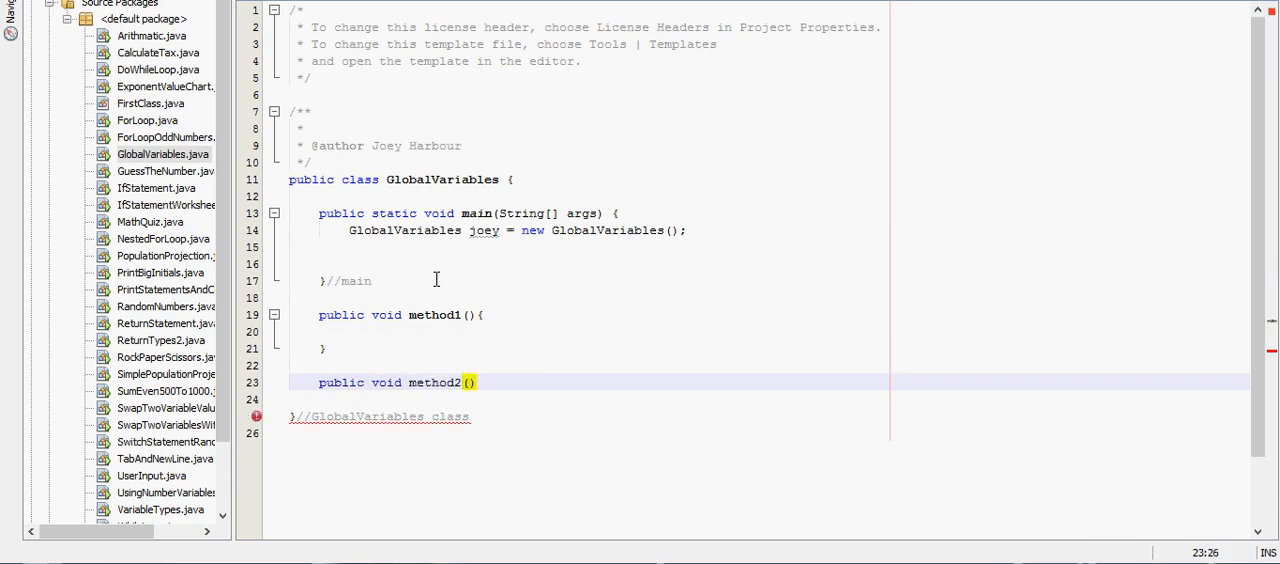
pyautogui.write('{')
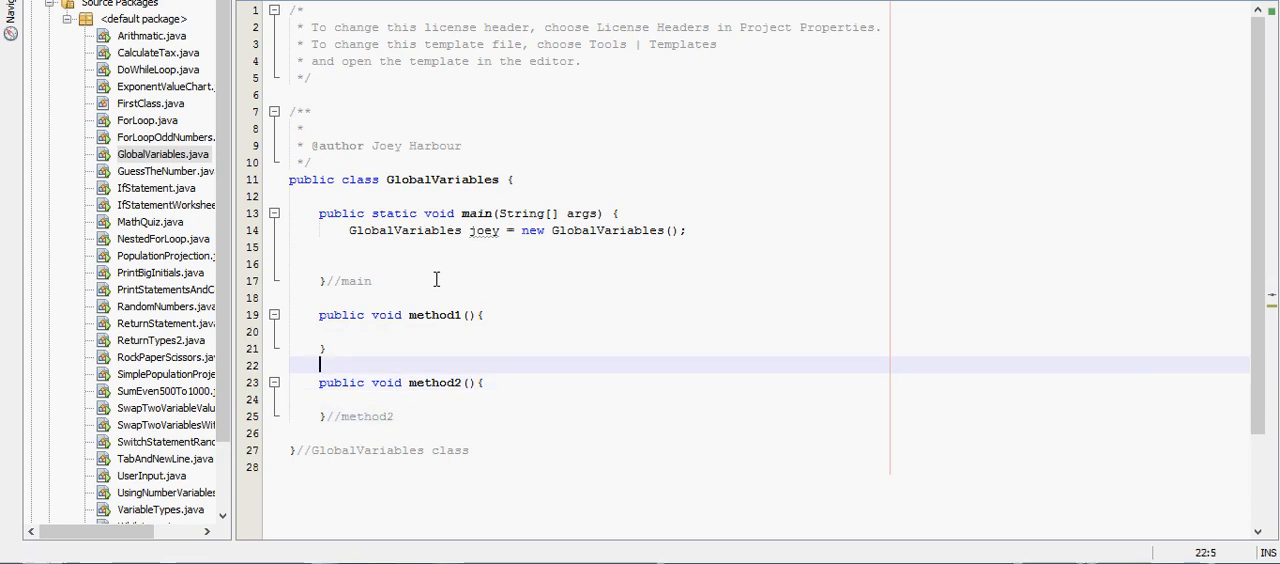
pyautogui.write('//method1')
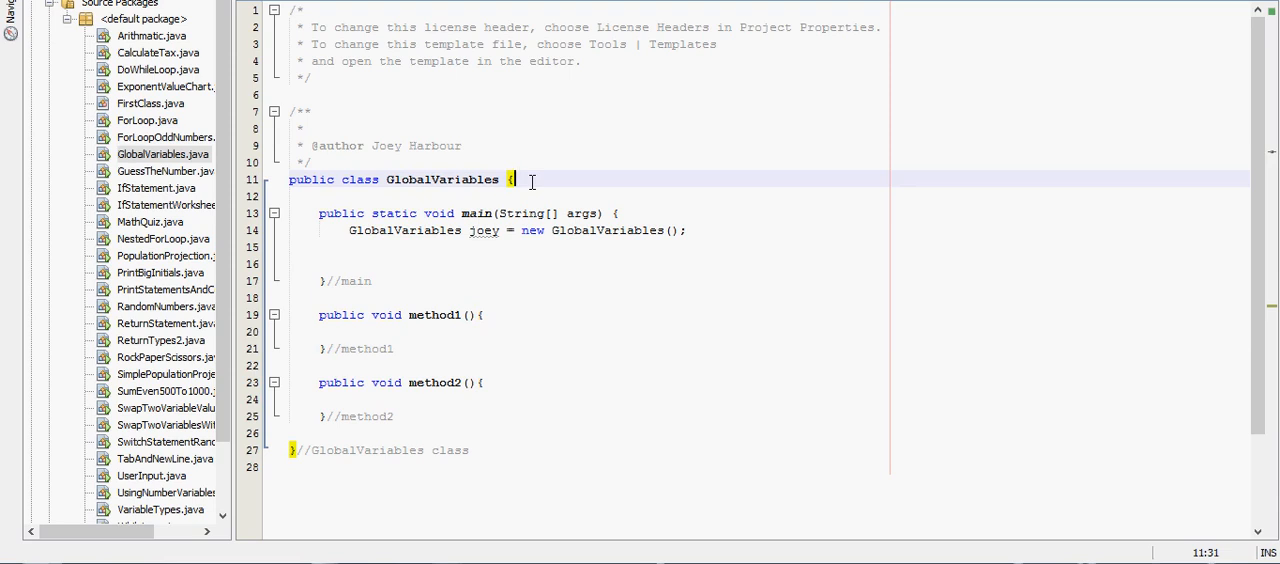
# Draft 'for(int i=0;i<11;i++)' in method1, then delete it, leaving method1 empty.
pyautogui.press('enter')
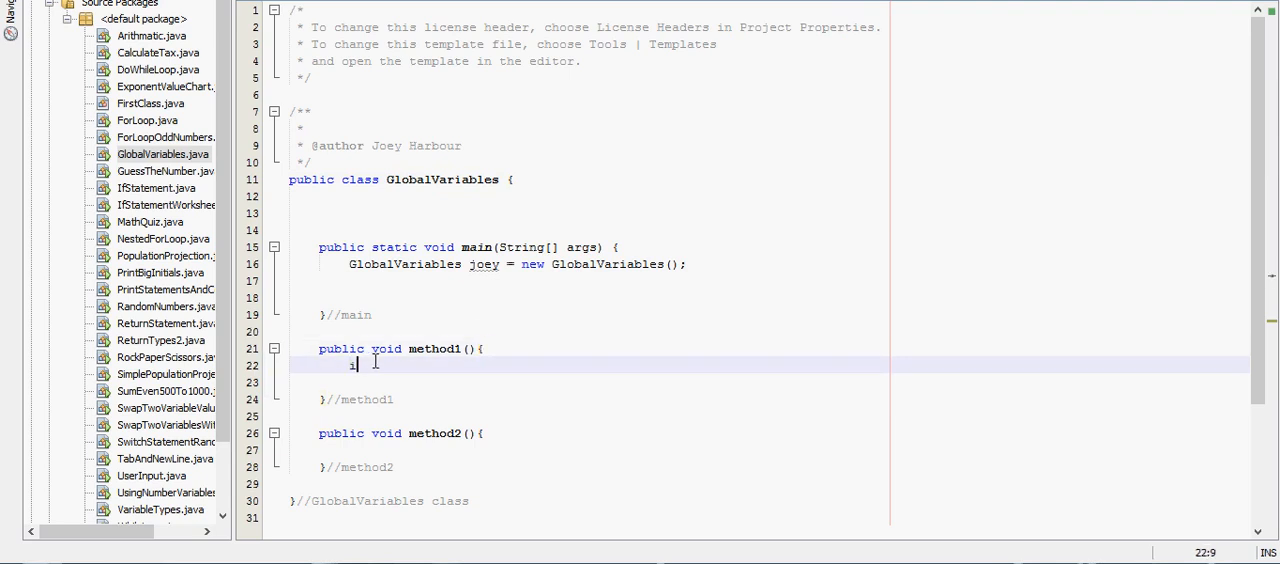
pyautogui.write('or')
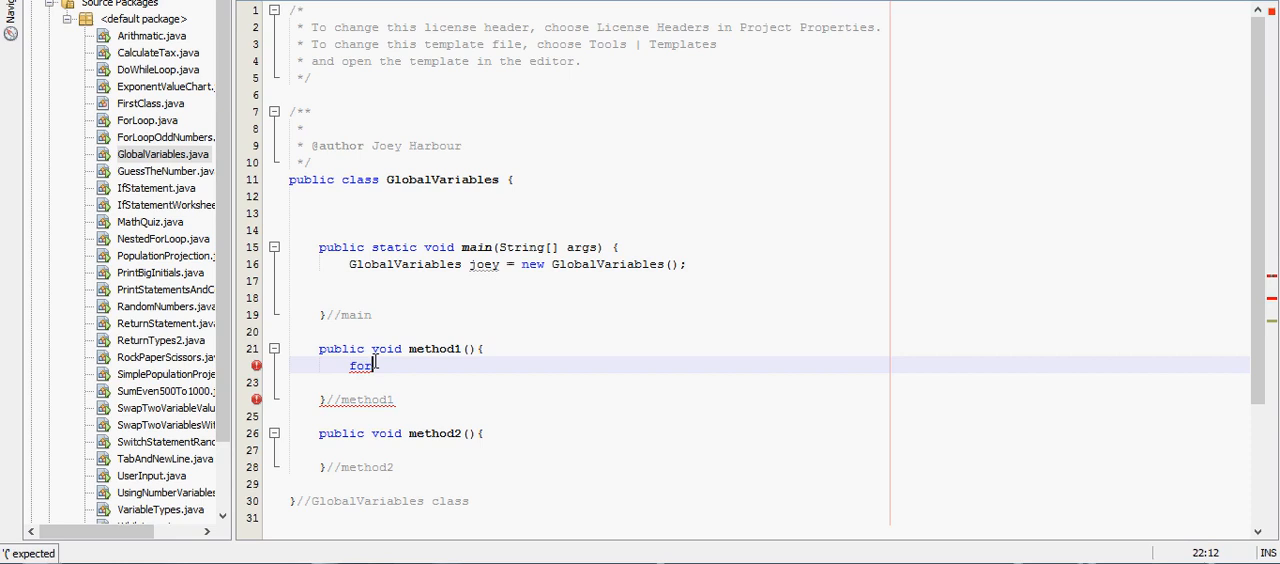
pyautogui.write('(int i')
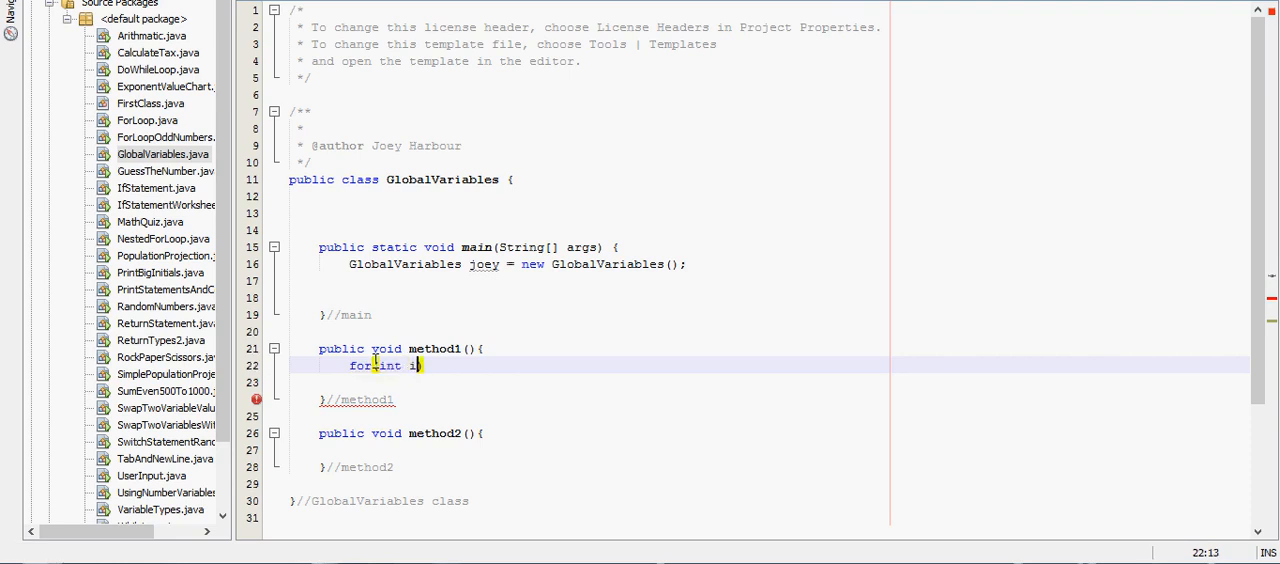
pyautogui.write('=0')
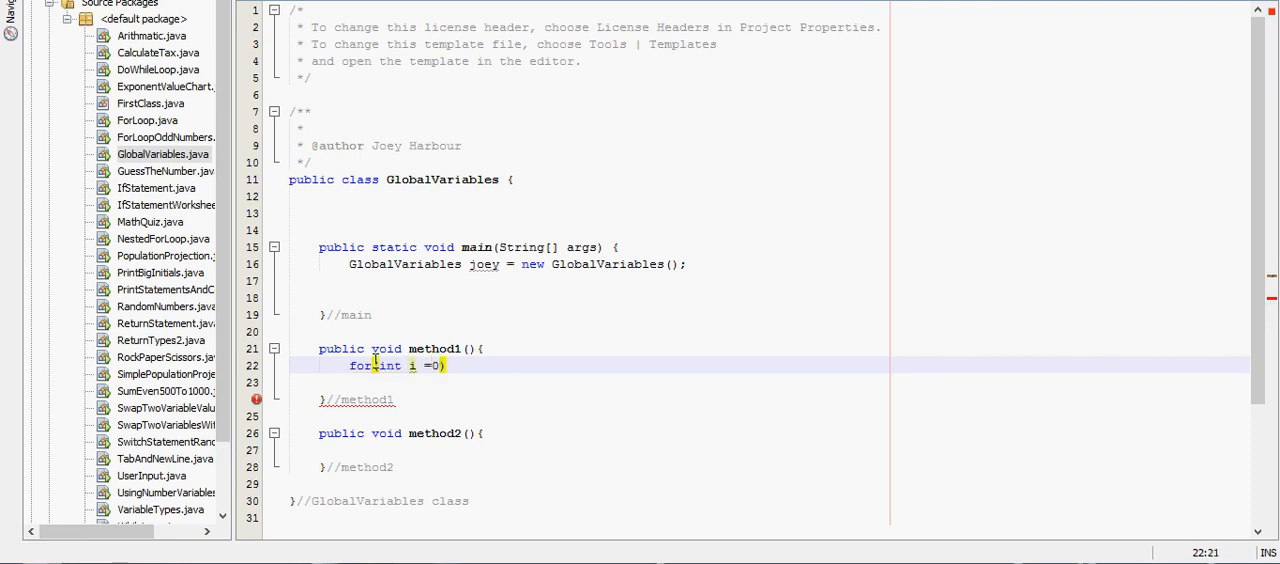
pyautogui.write(';i')
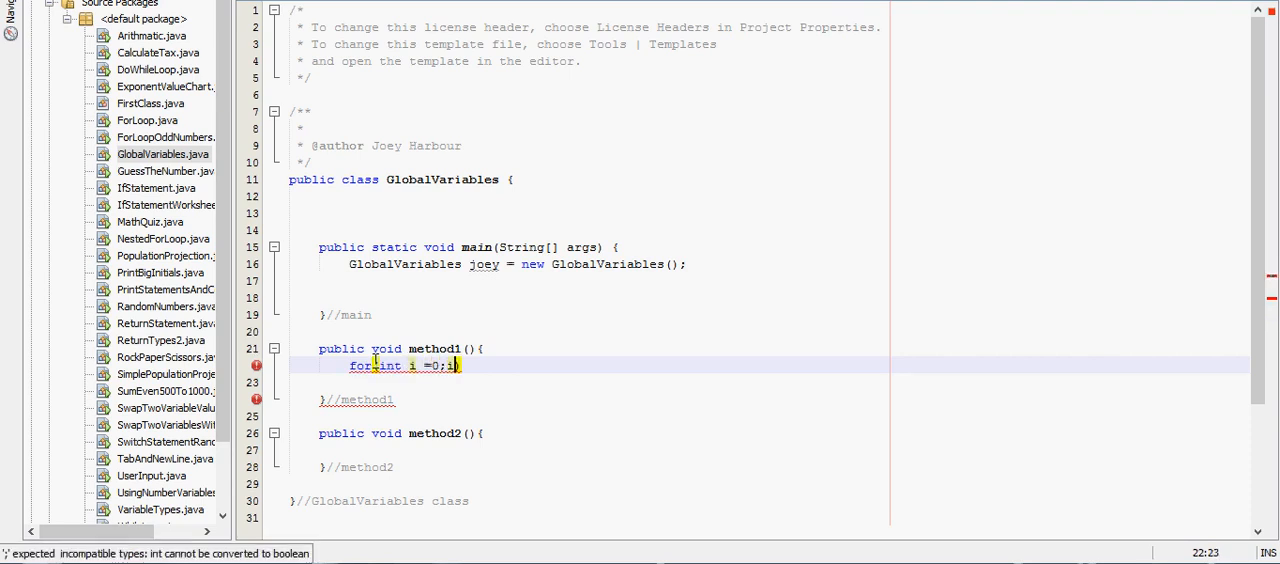
pyautogui.write('<11;i')
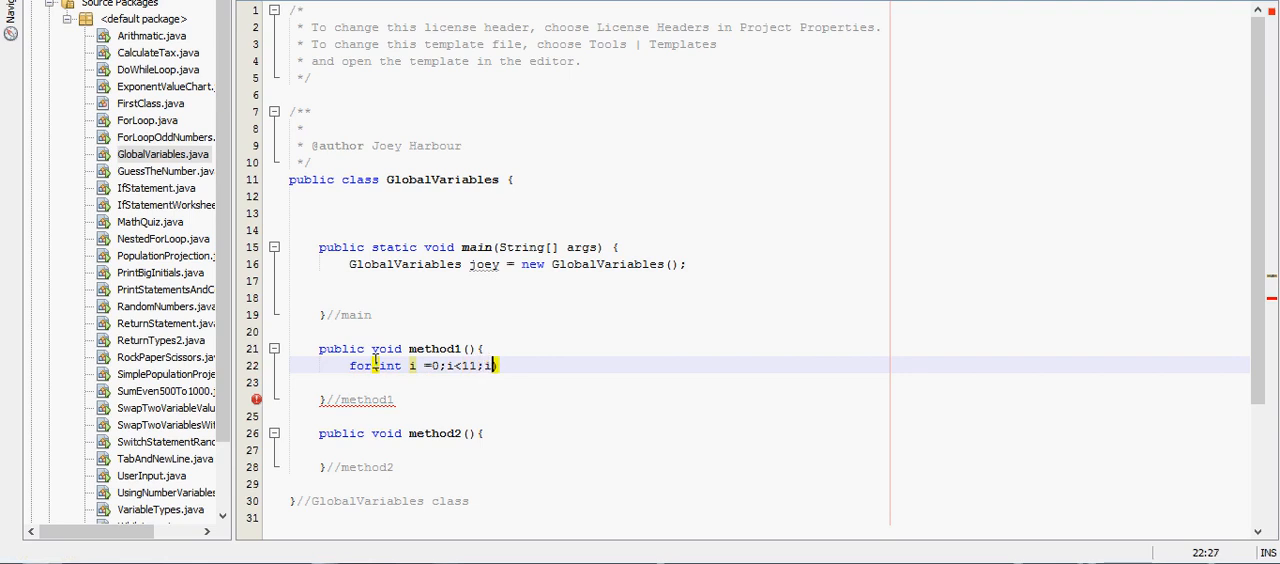
pyautogui.write('++)')
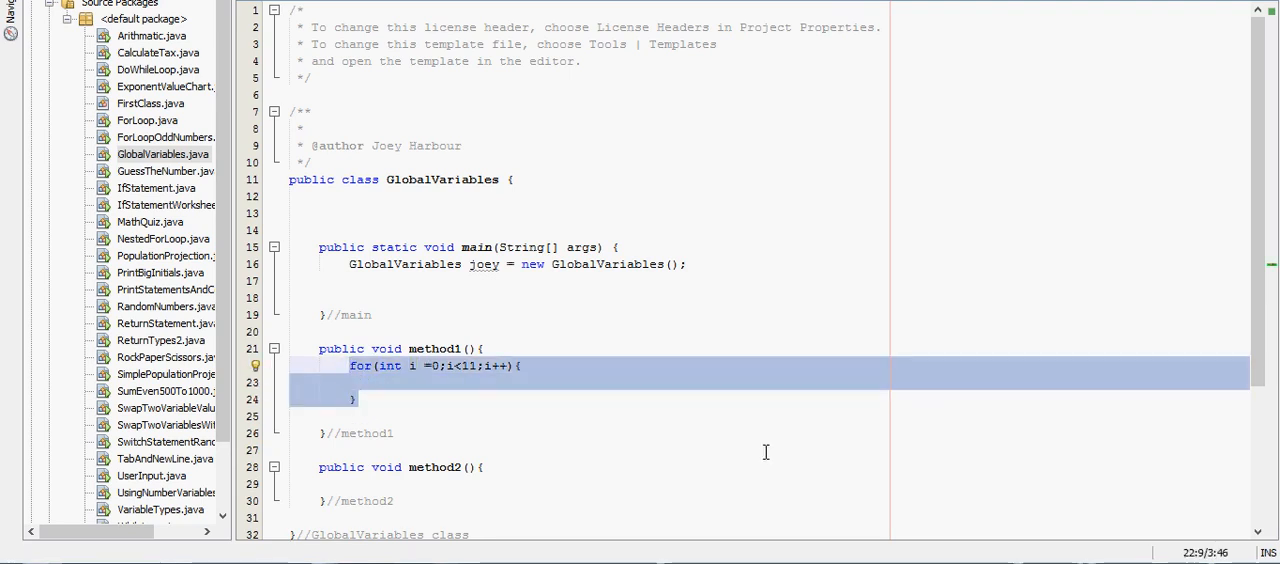
pyautogui.press('Delete')
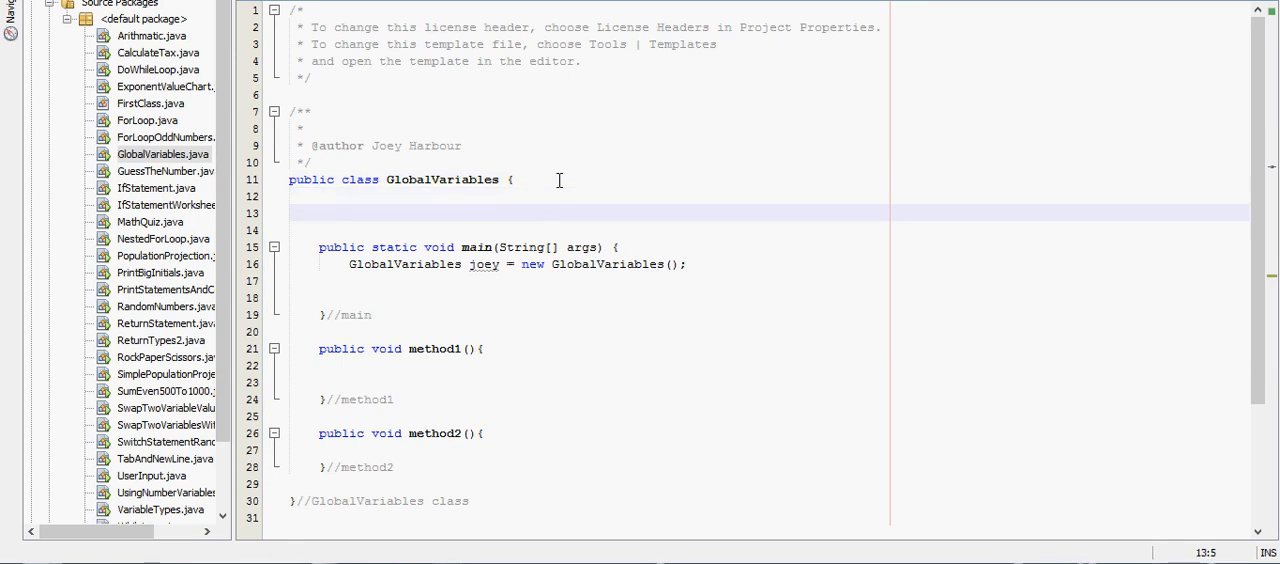
# Declare the class-level variable 'int i = 0;' under the class line.
pyautogui.click(320, 212)
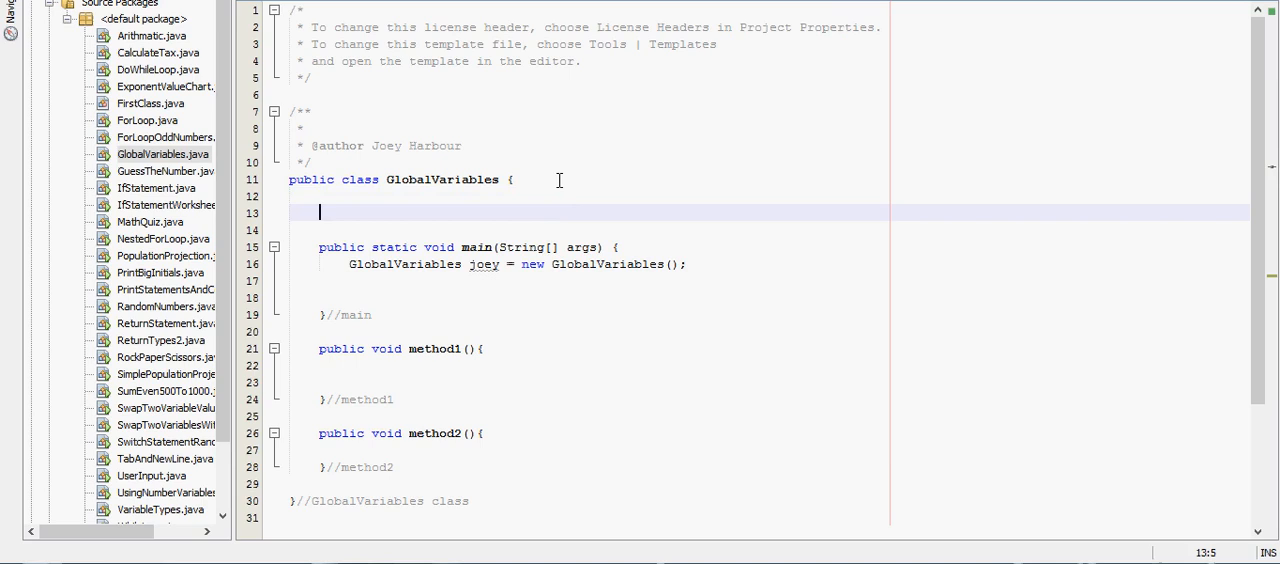
pyautogui.write('int i')
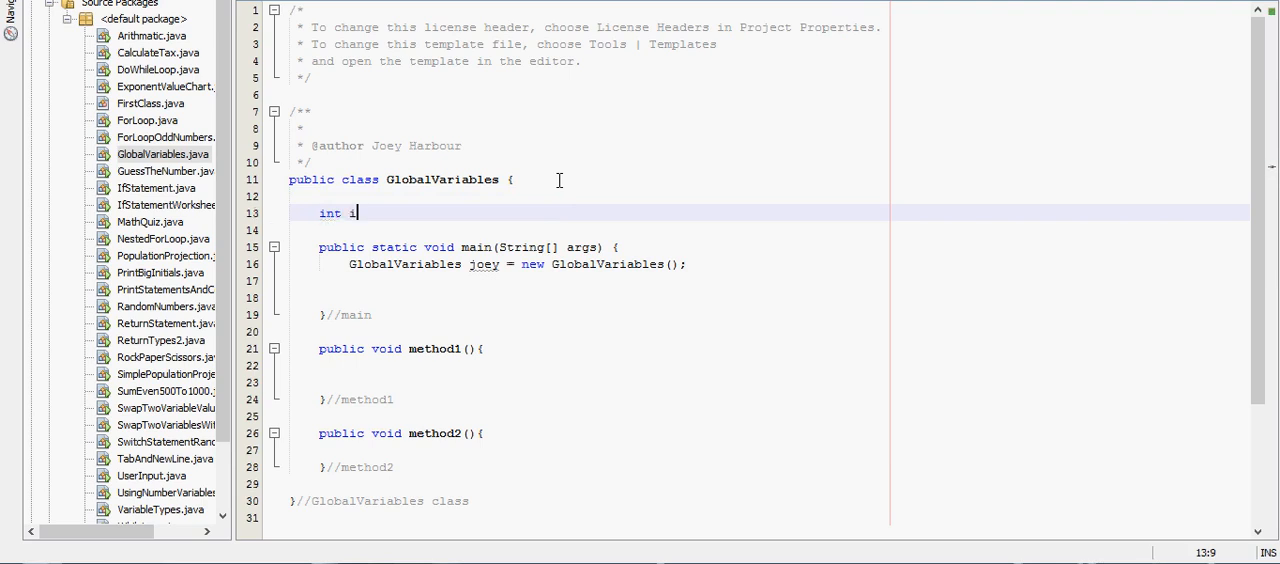
pyautogui.write('= 0;')
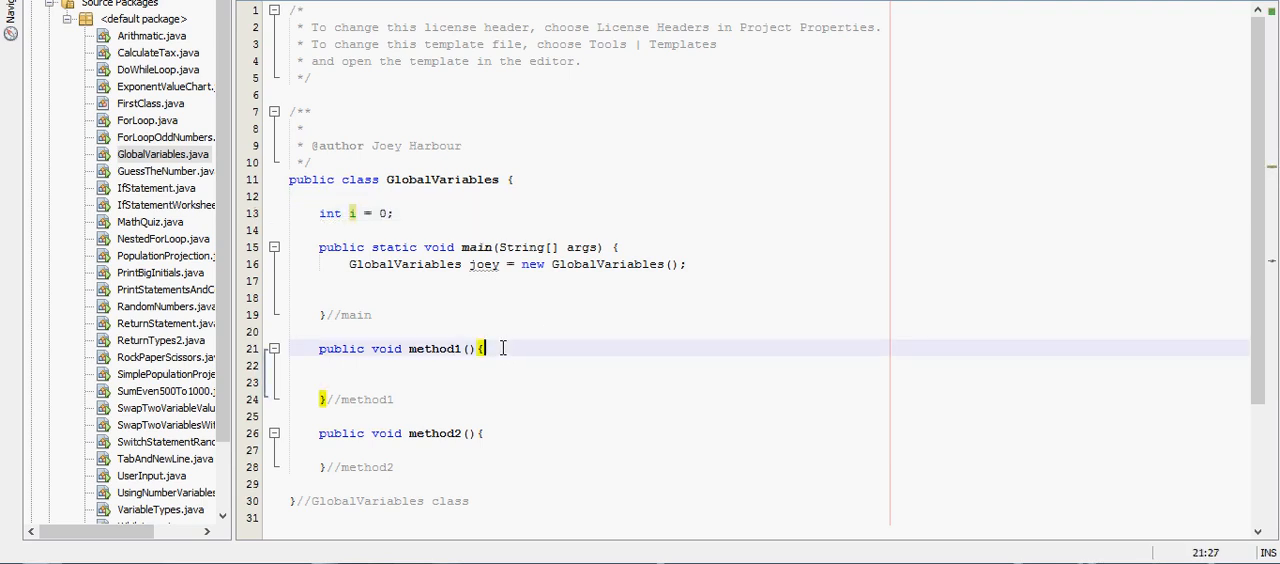
# Make method1 print i via the sout template and then add 'i+=2;'.
pyautogui.write('sout')
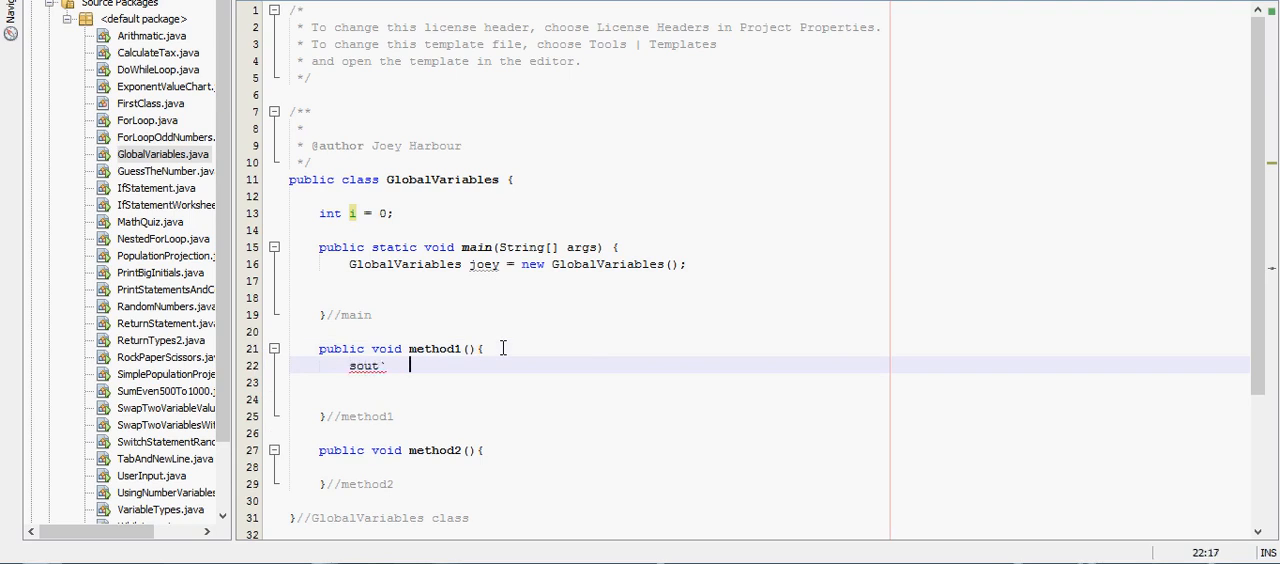
pyautogui.press('Backspace')
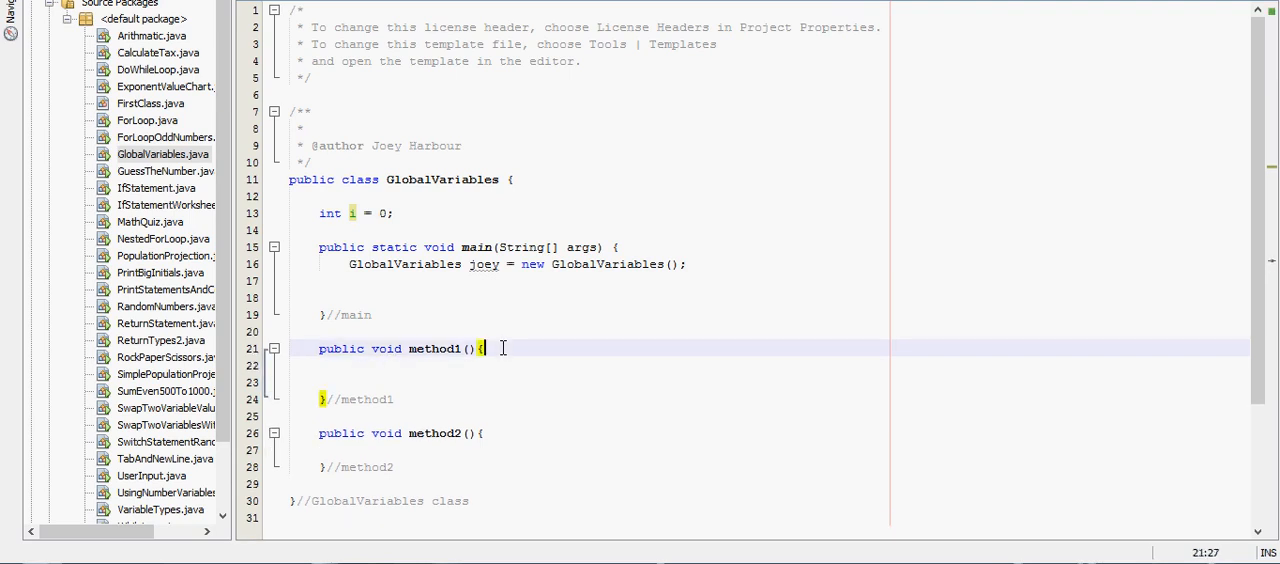
pyautogui.write('System.out.println("");')
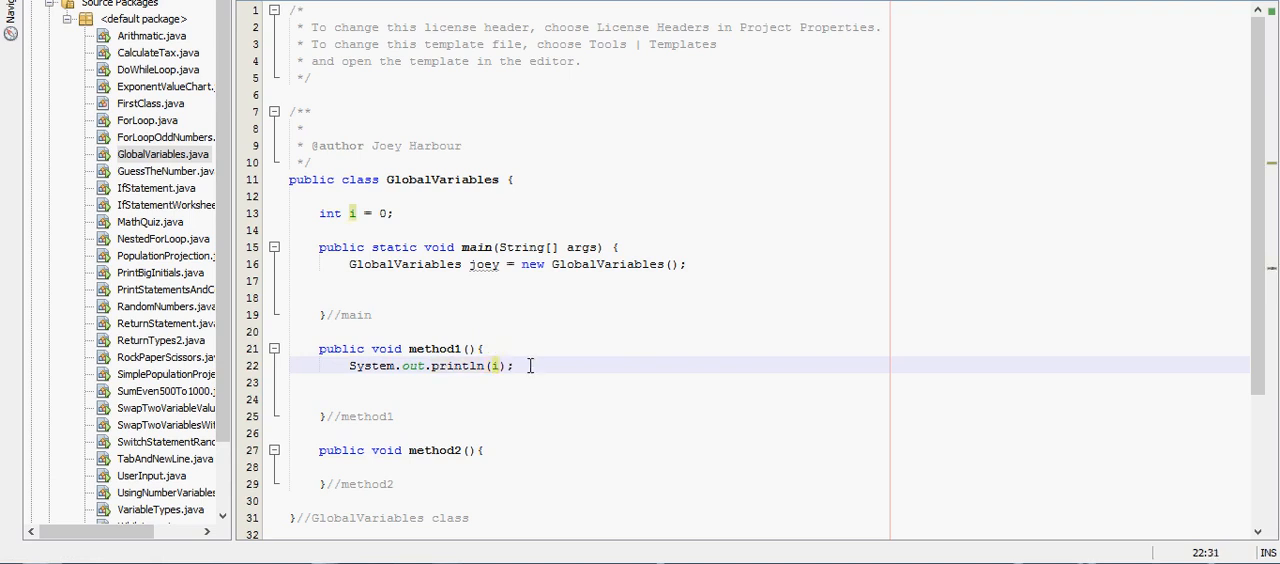
pyautogui.write('i')
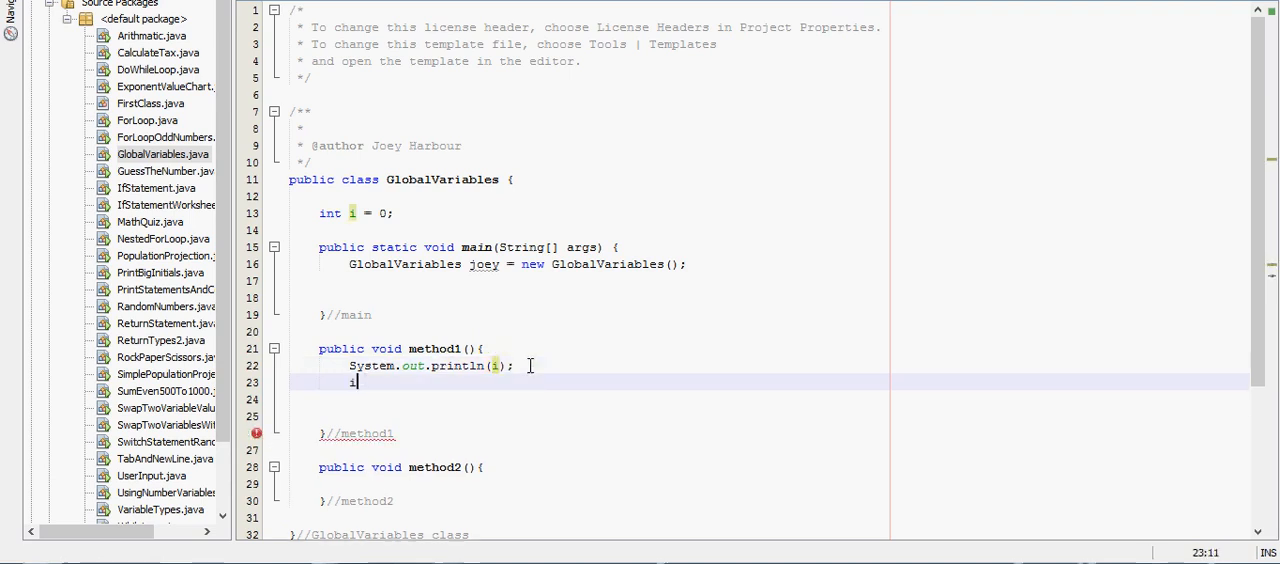
pyautogui.write('+=2;')
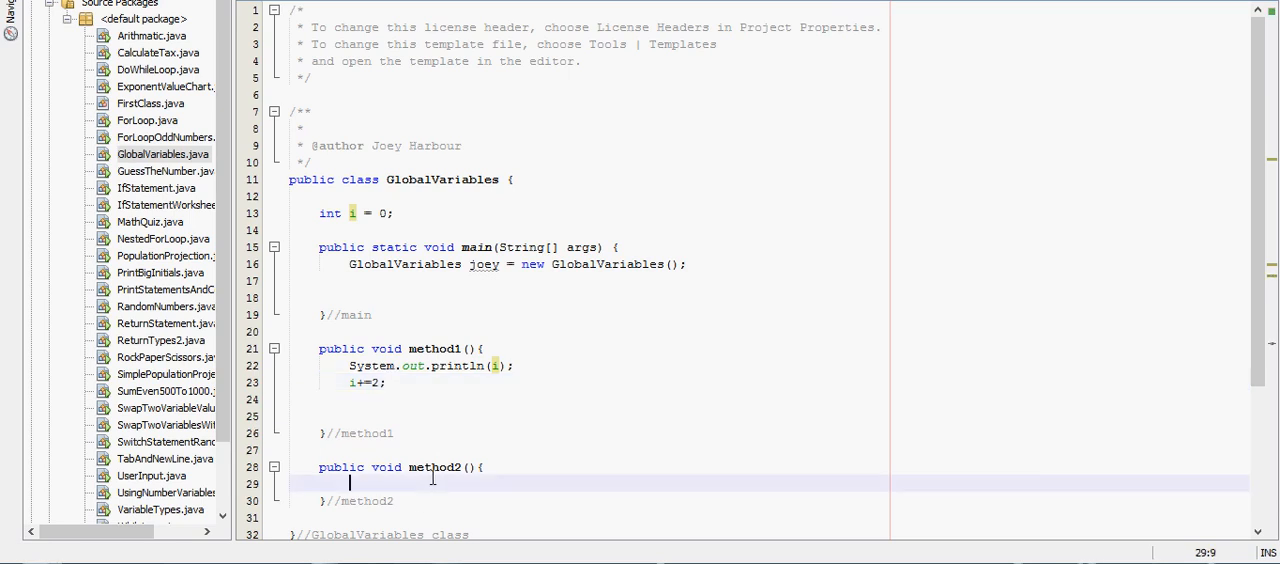
# Make method2 print i with System.out.println(i).
pyautogui.write('System.out.println(2);')
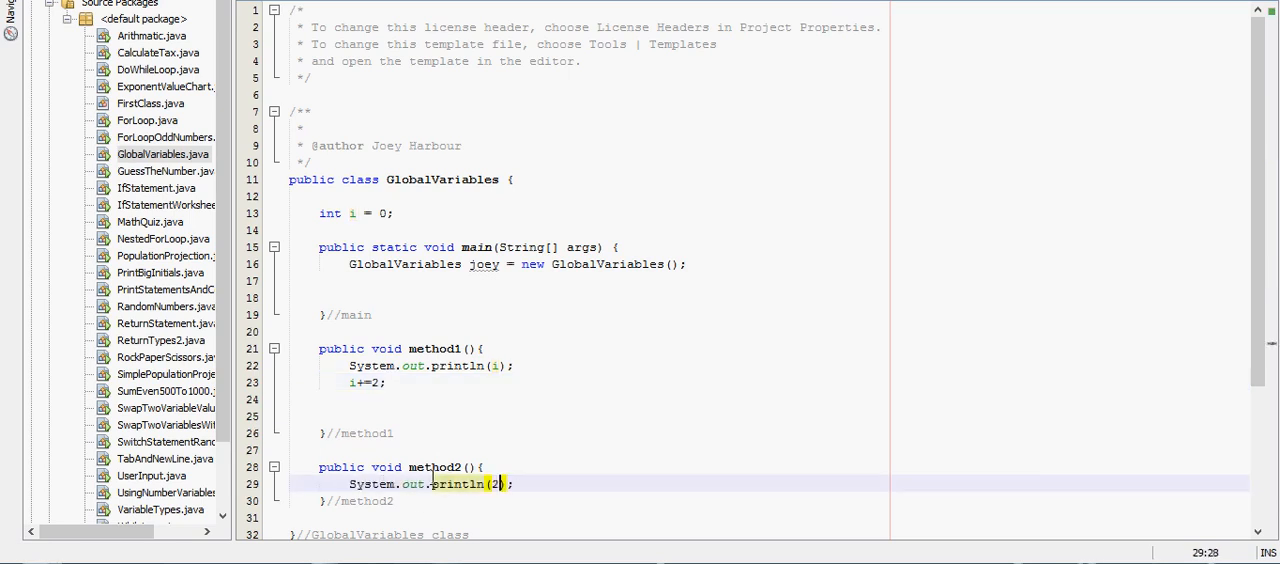
pyautogui.write('i')
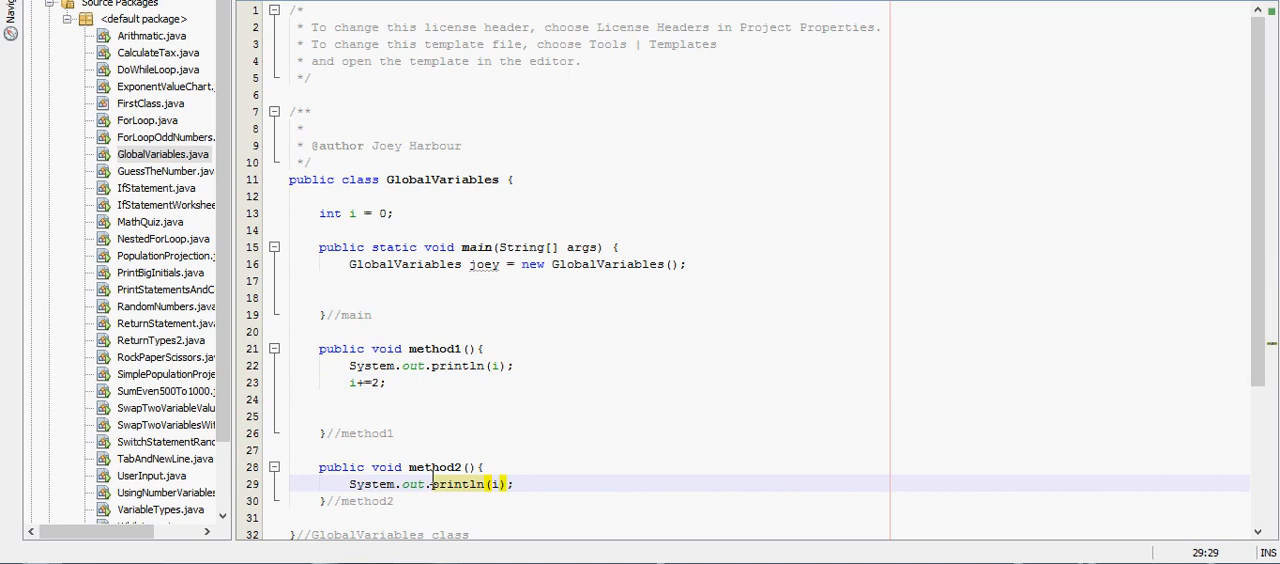
# Call joey.method1() and joey.method2() from main using code completion.
pyautogui.click(418, 280)
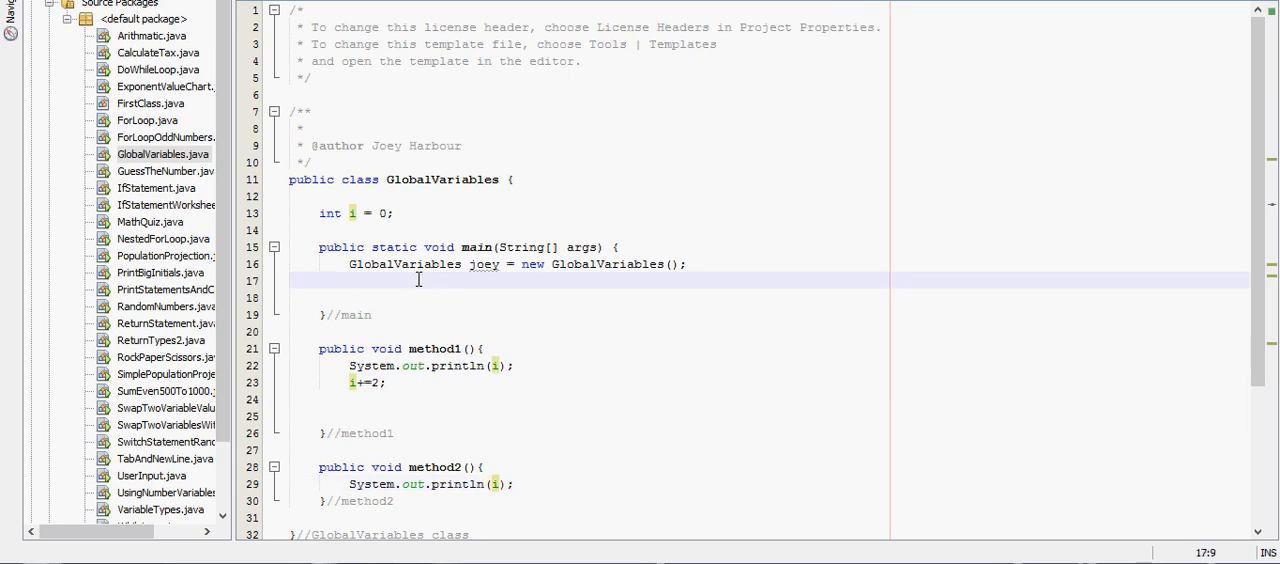
pyautogui.write('joey.method1();')
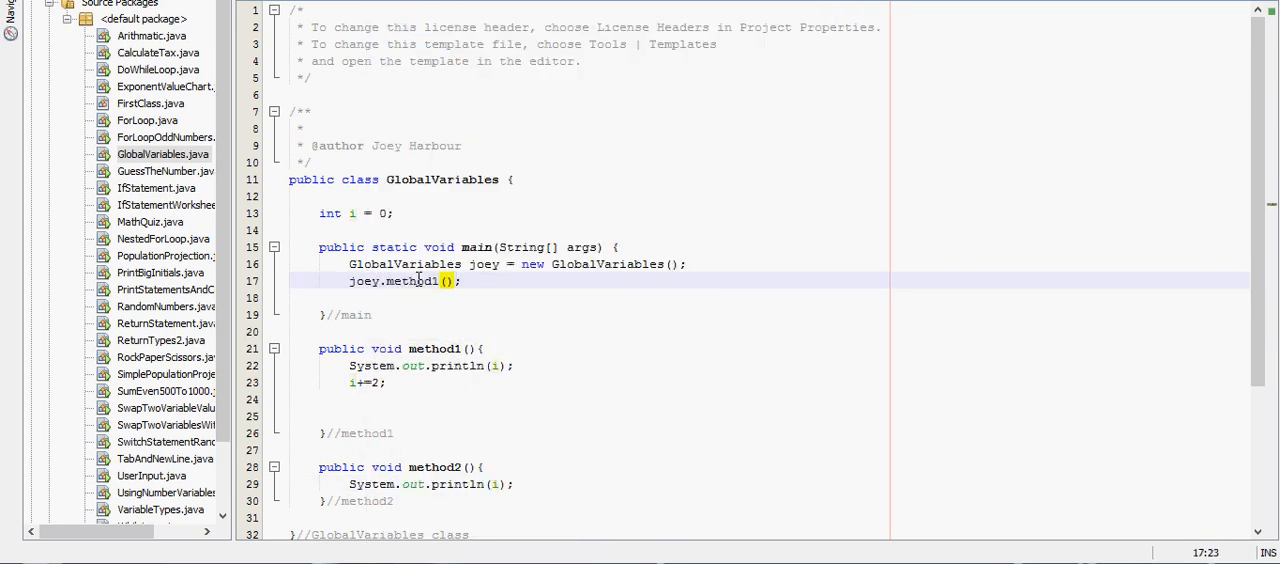
pyautogui.press('enter')
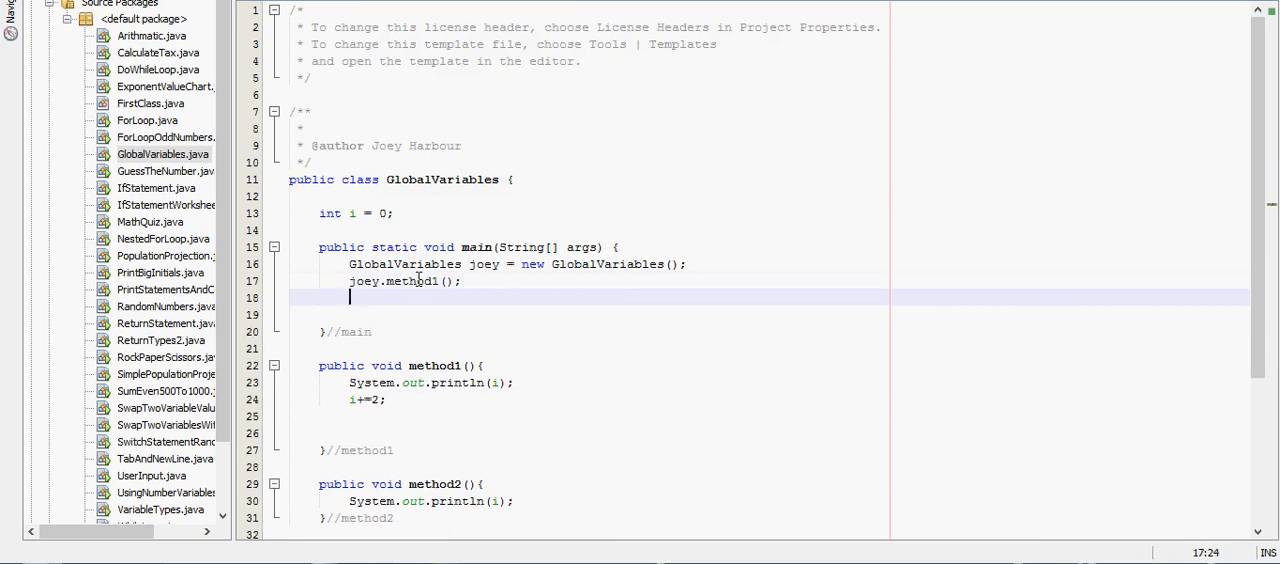
pyautogui.write('joey.method2();')
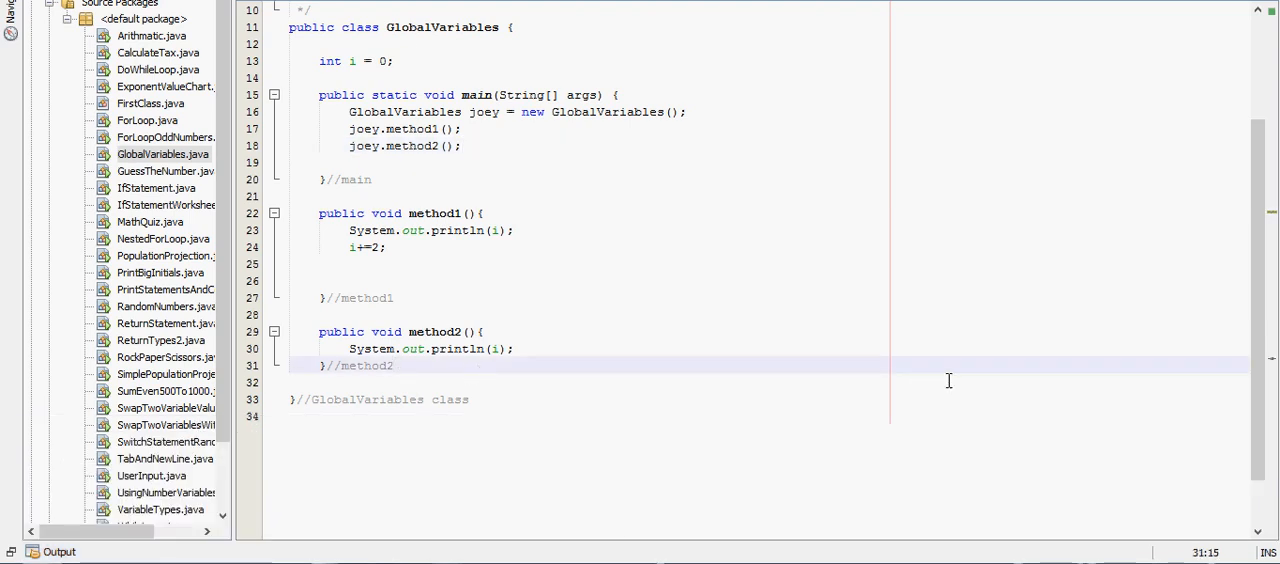
# Declare an empty 'public void method3(){' below method2.
pyautogui.write('pu')
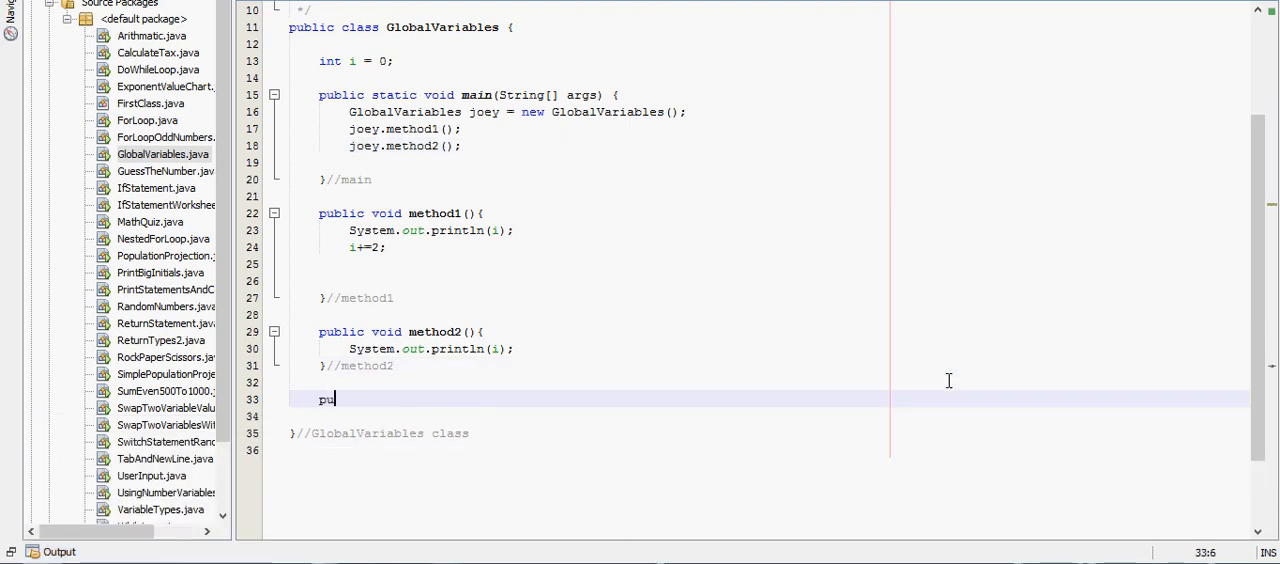
pyautogui.write('blic void')
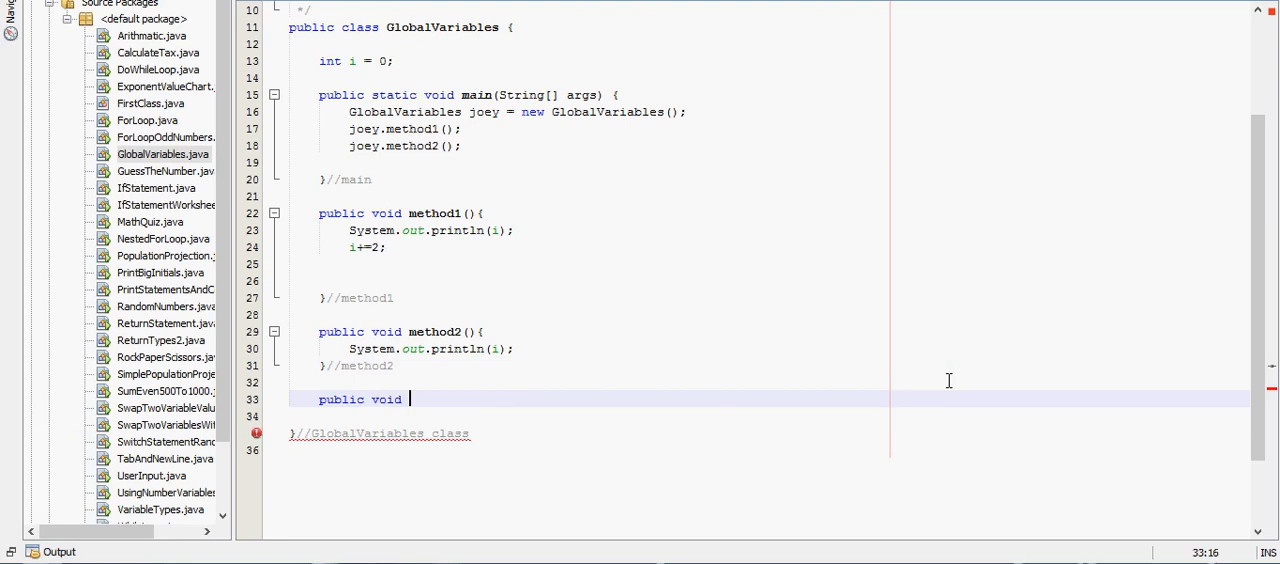
pyautogui.write('me')
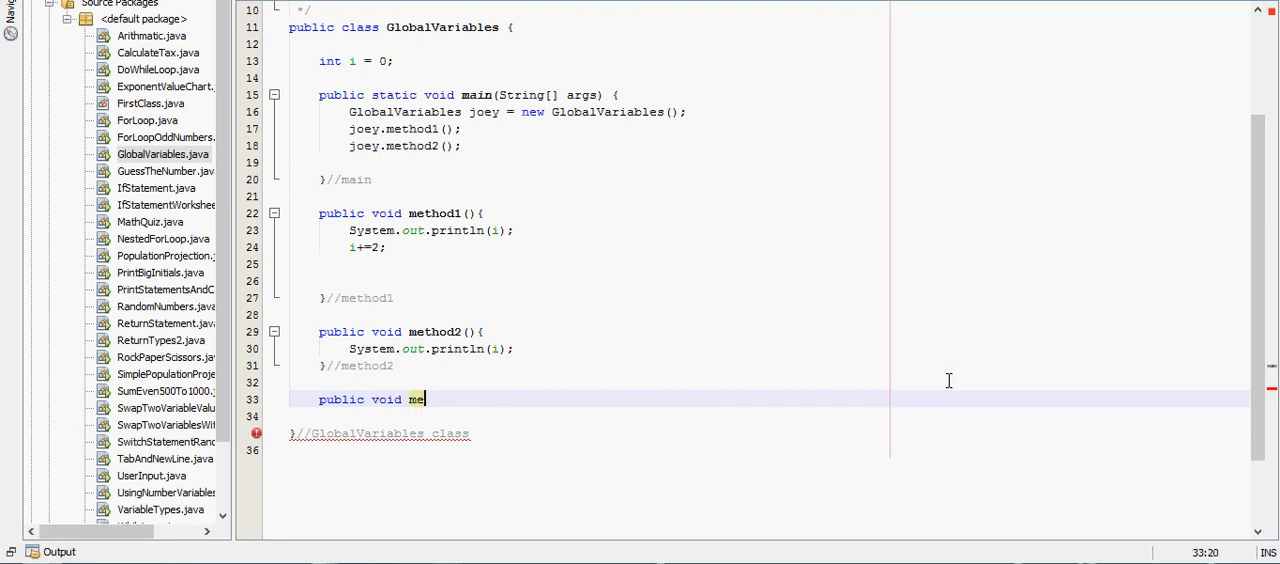
pyautogui.write('thod3()')
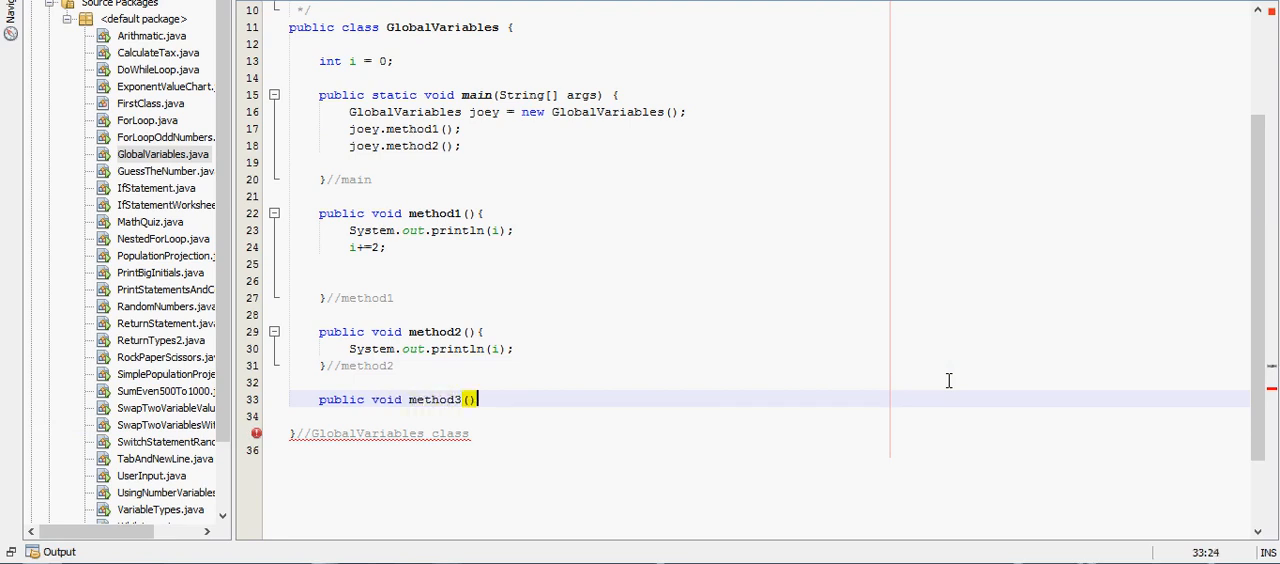
pyautogui.write('{')
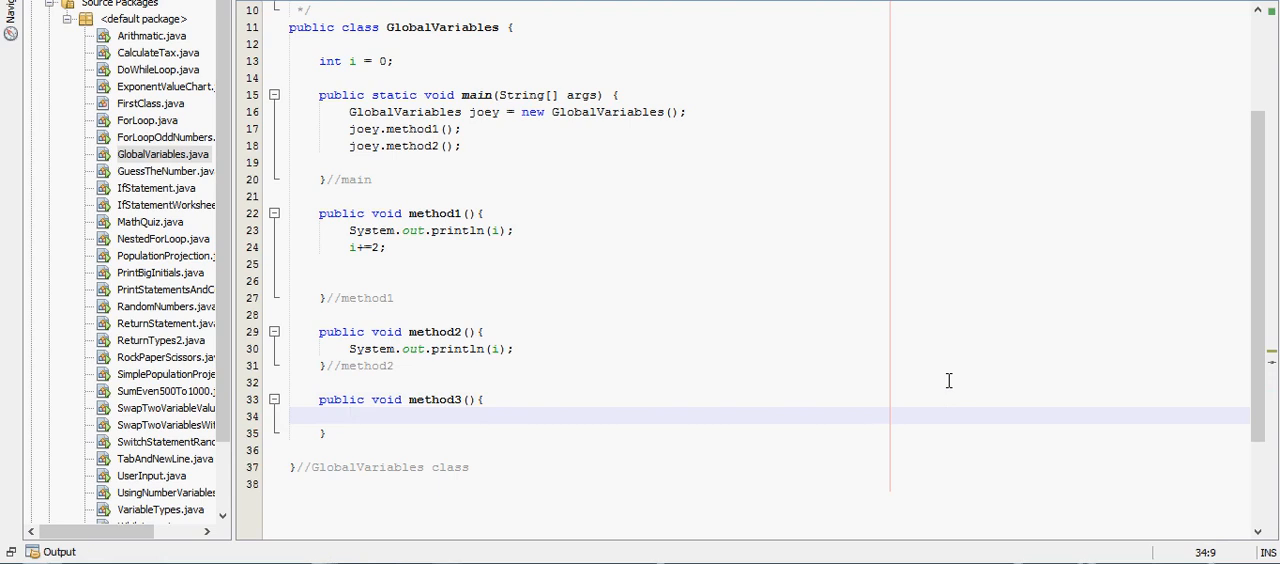
# Add the comment '//DO NOT DO THIS' above method3.
pyautogui.click(376, 382)
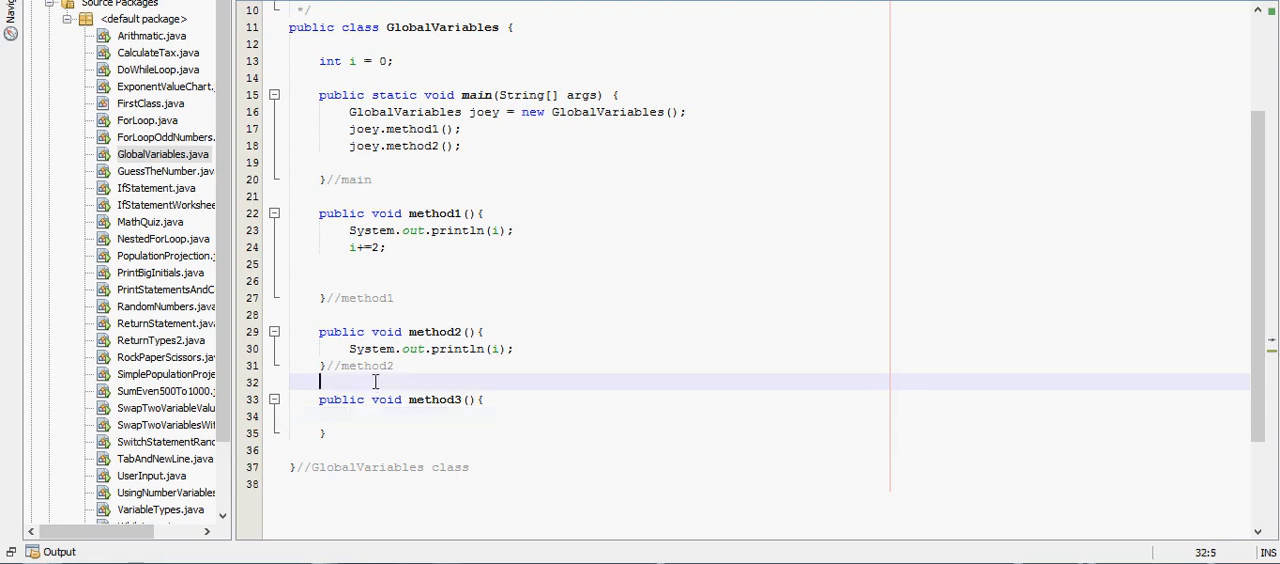
pyautogui.write('//do')
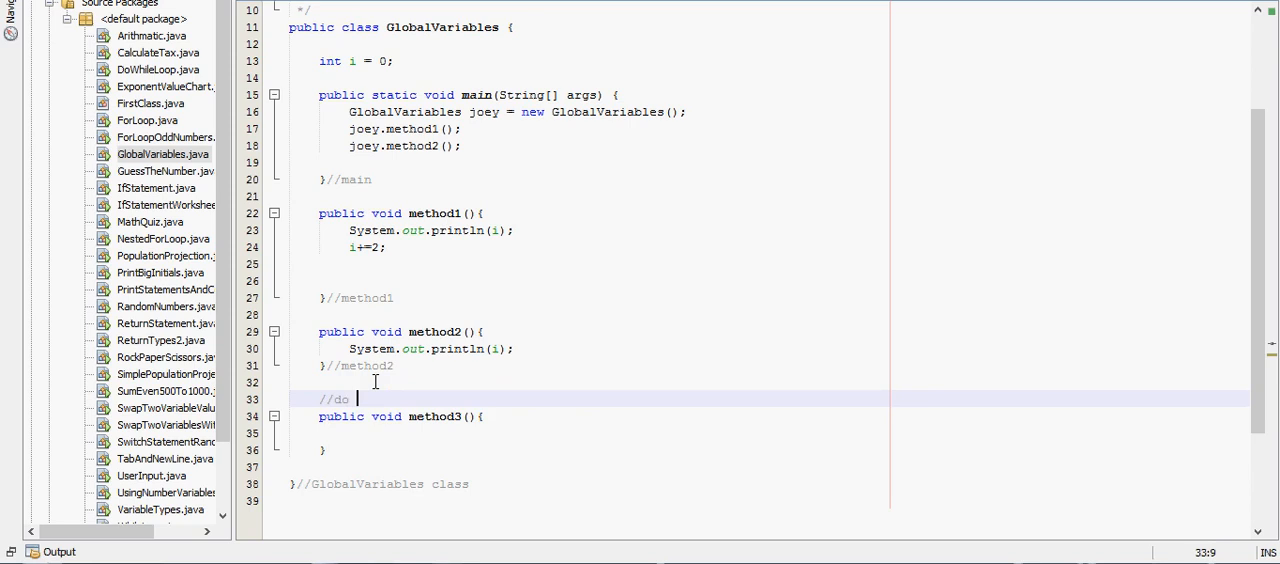
pyautogui.press('BackSpace')
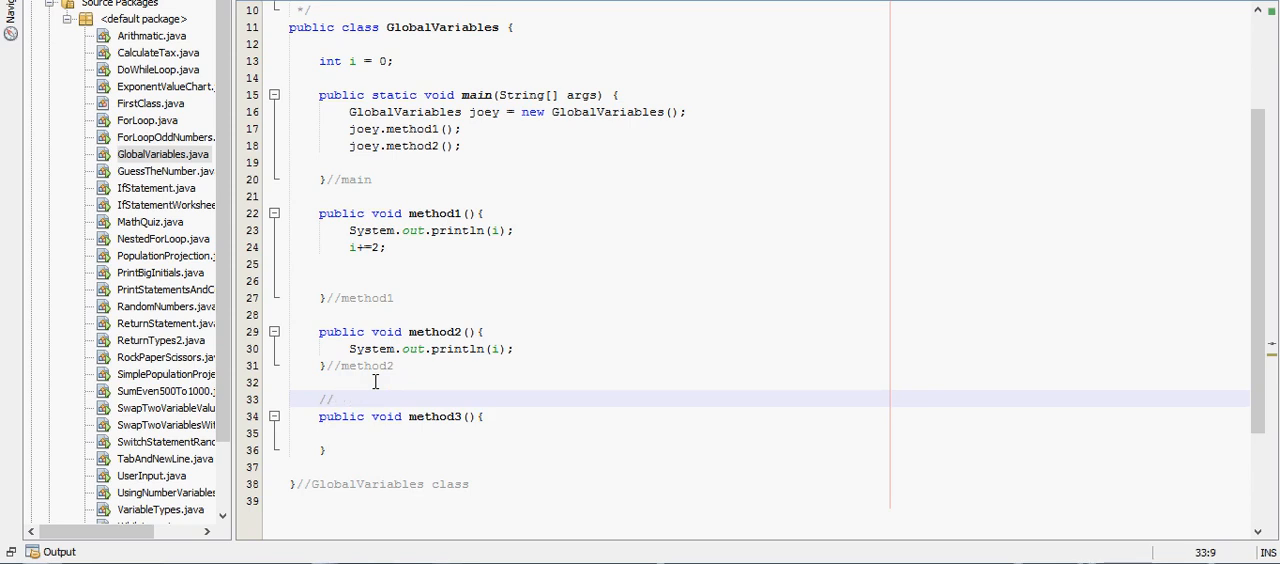
pyautogui.write('DO NOT DO')
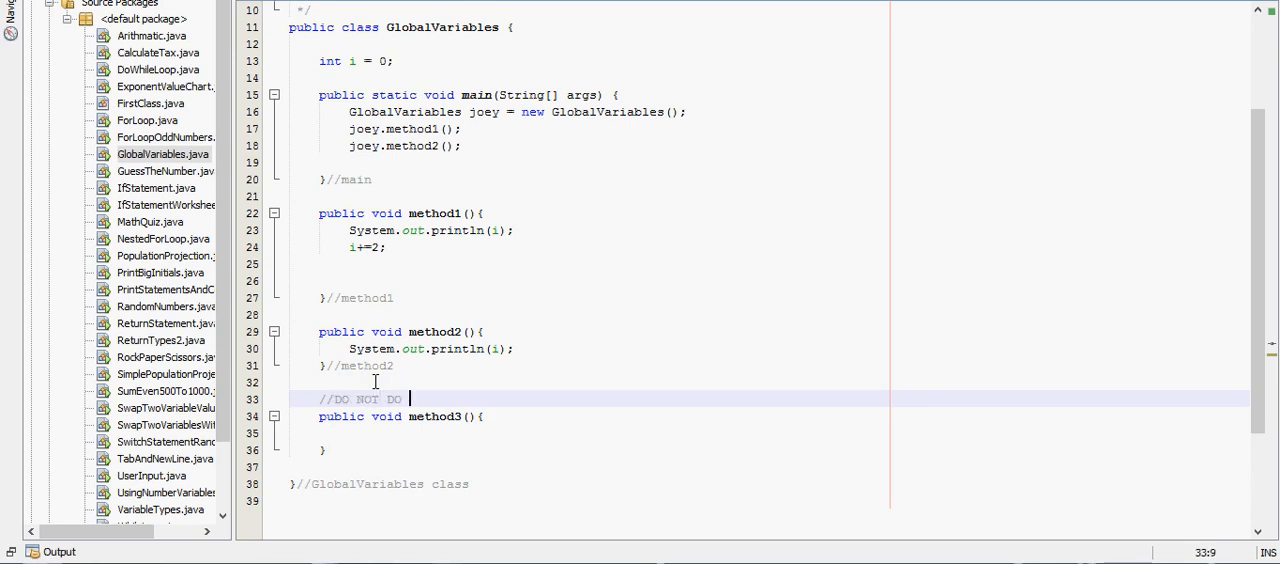
pyautogui.write('THIS')
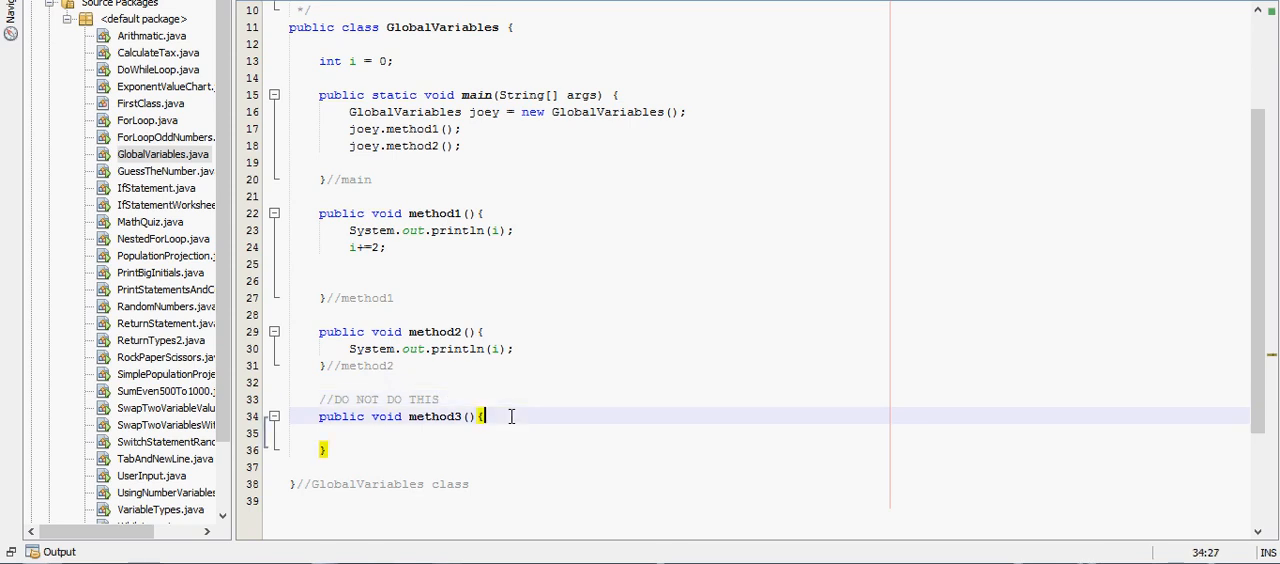
# Give method3 a local 'int i = 5;' and print i.
pyautogui.press('enter')
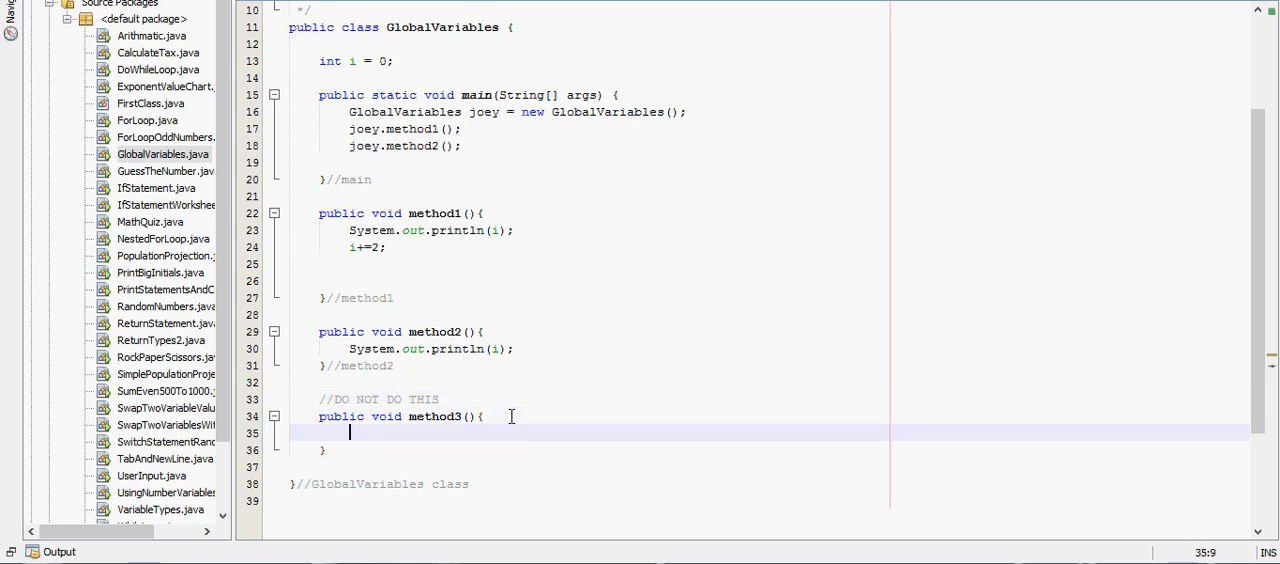
pyautogui.write('int i =')
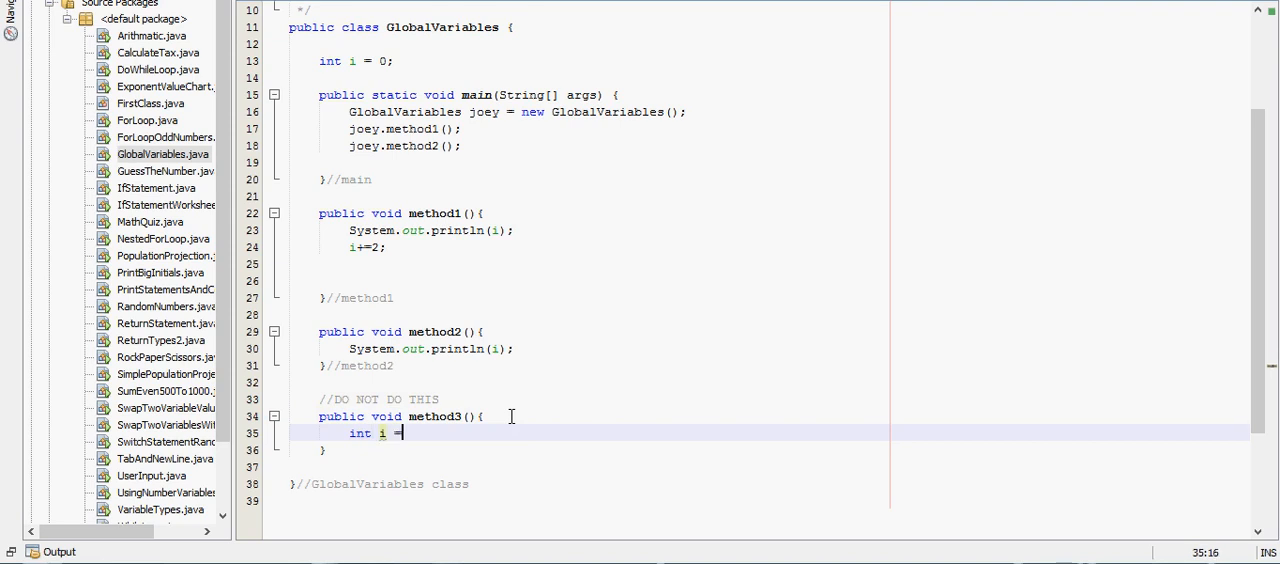
pyautogui.write('5;')
pyautogui.write('System.out.println();')
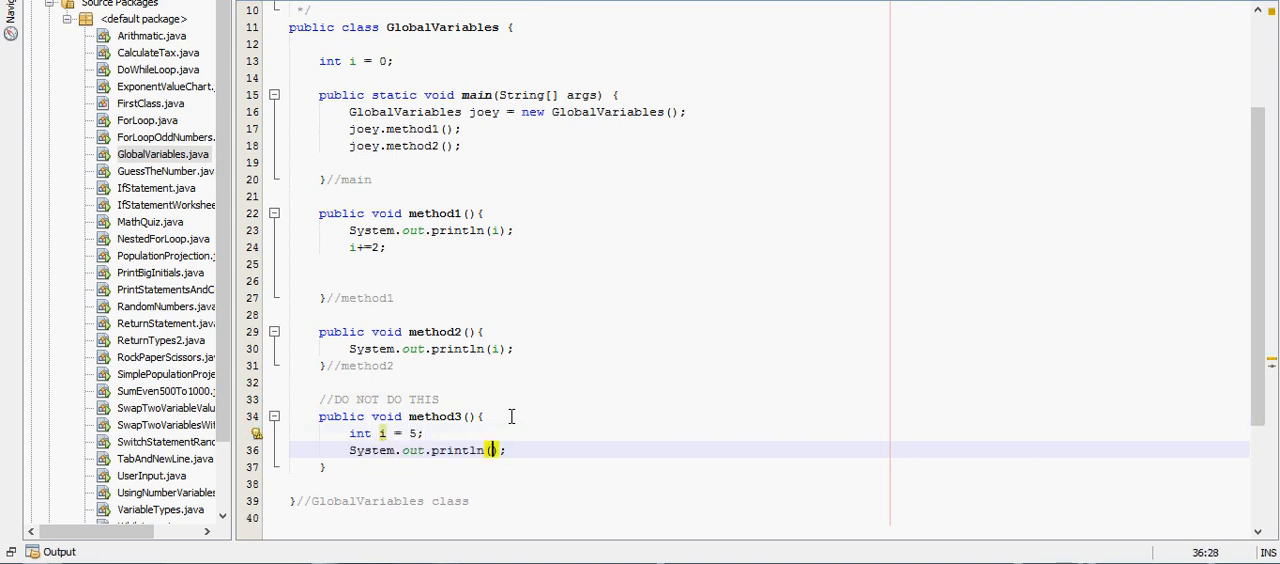
pyautogui.write('i')
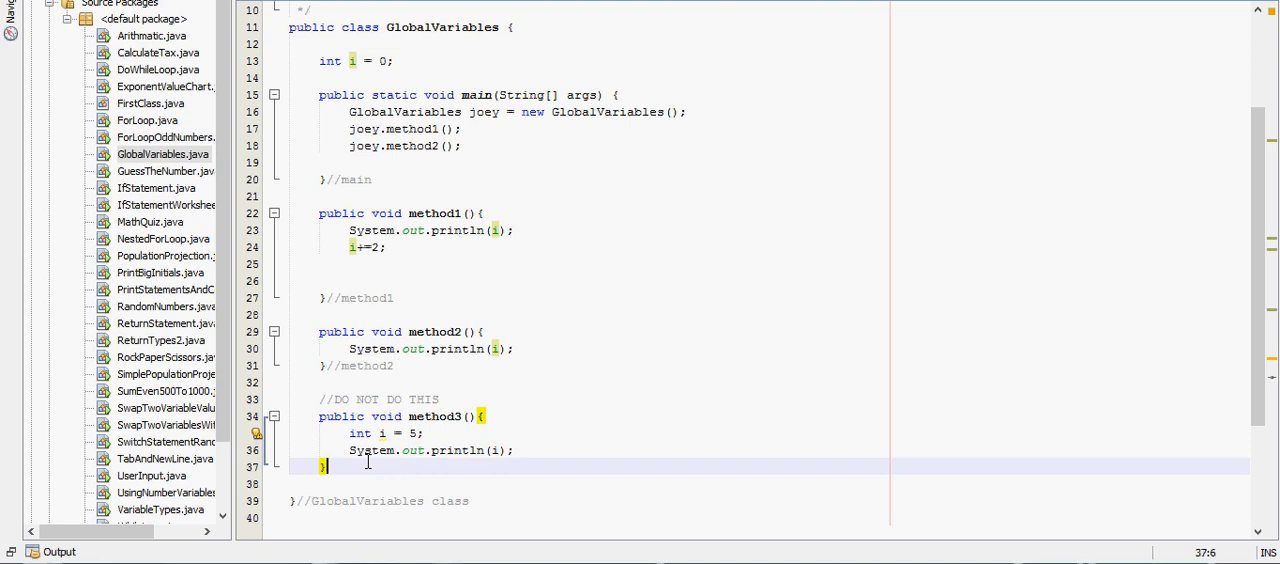
# Declare 'public void method4(){' below method3 to print i.
pyautogui.write('pub')
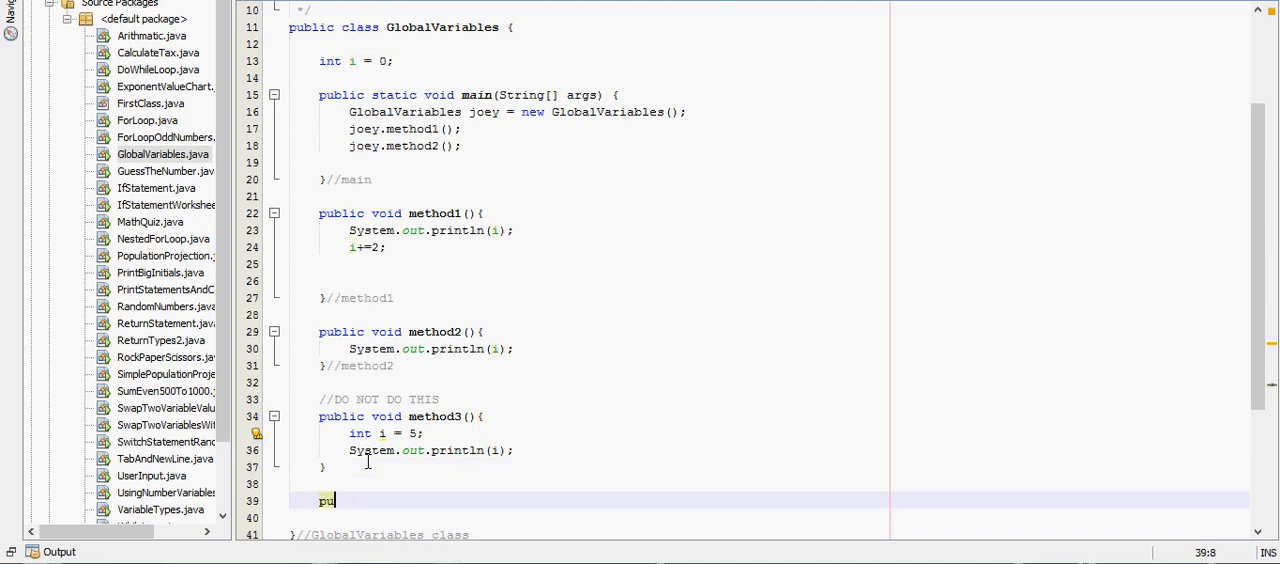
pyautogui.write('blic void me')
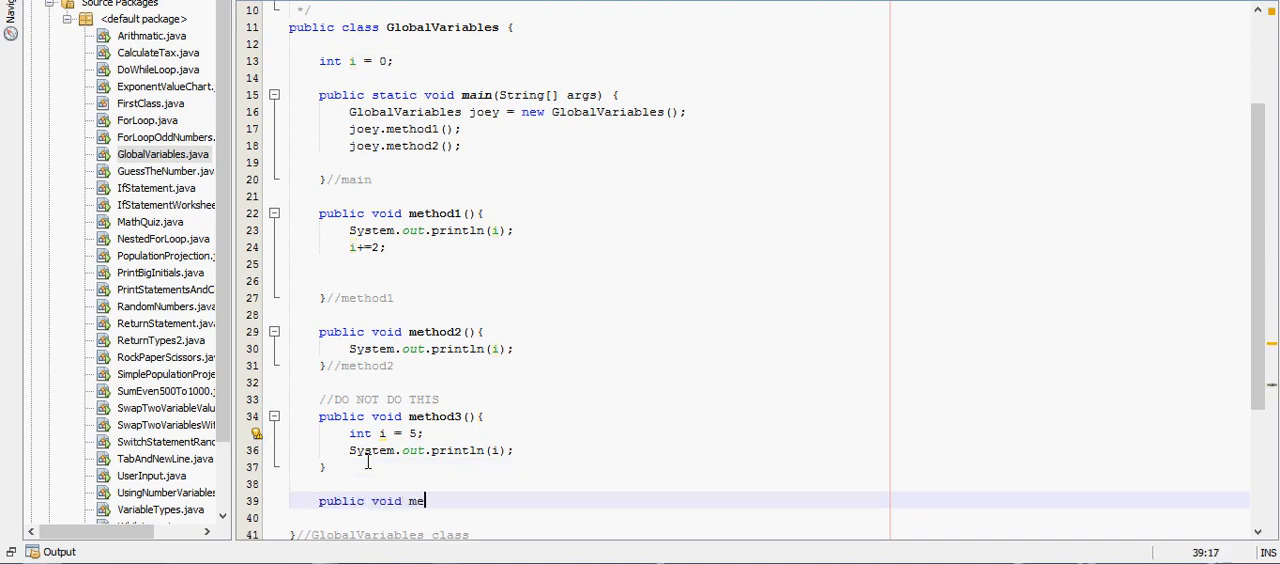
pyautogui.write('thod4')
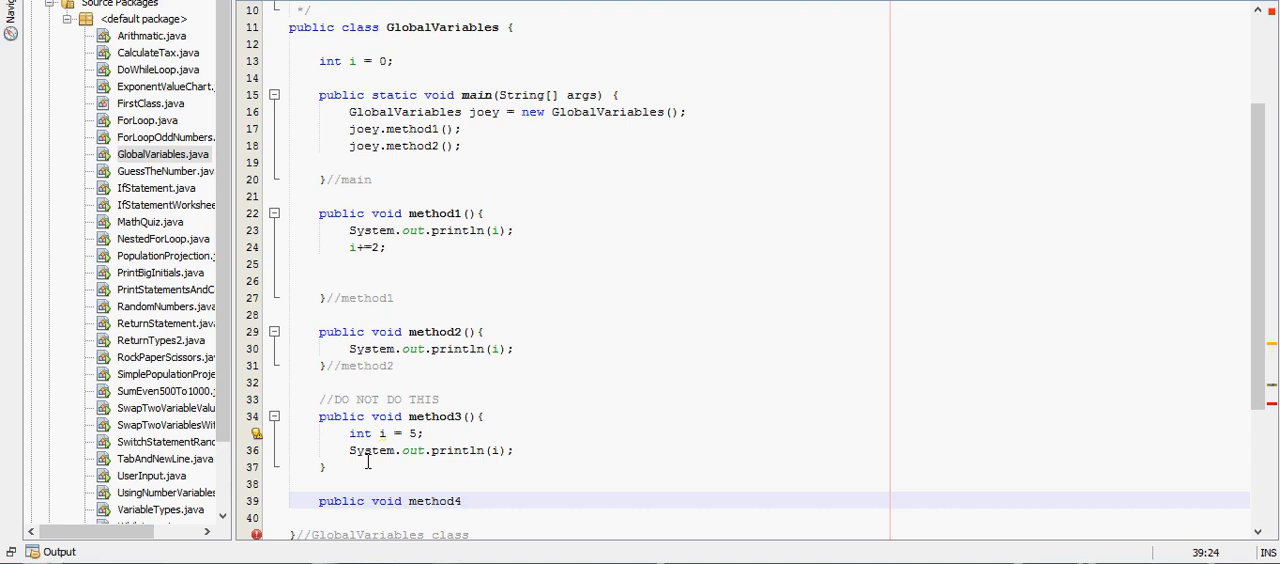
pyautogui.write('(){')
pyautogui.write('System.out.println(i);')
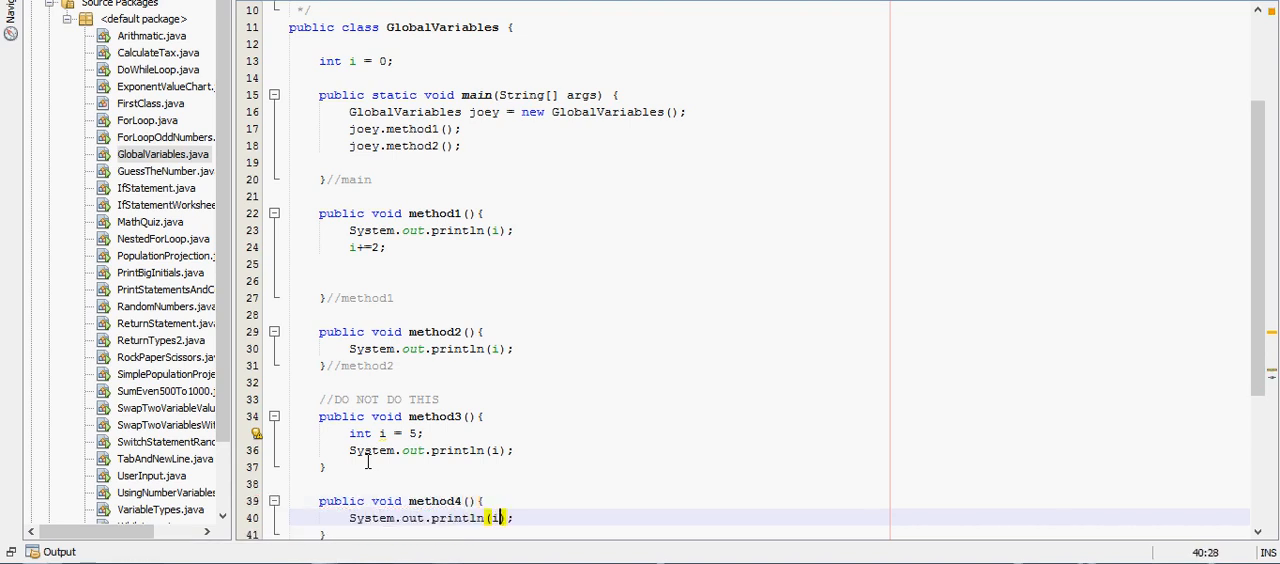
pyautogui.moveTo(348, 128); pyautogui.dragTo(460, 146)
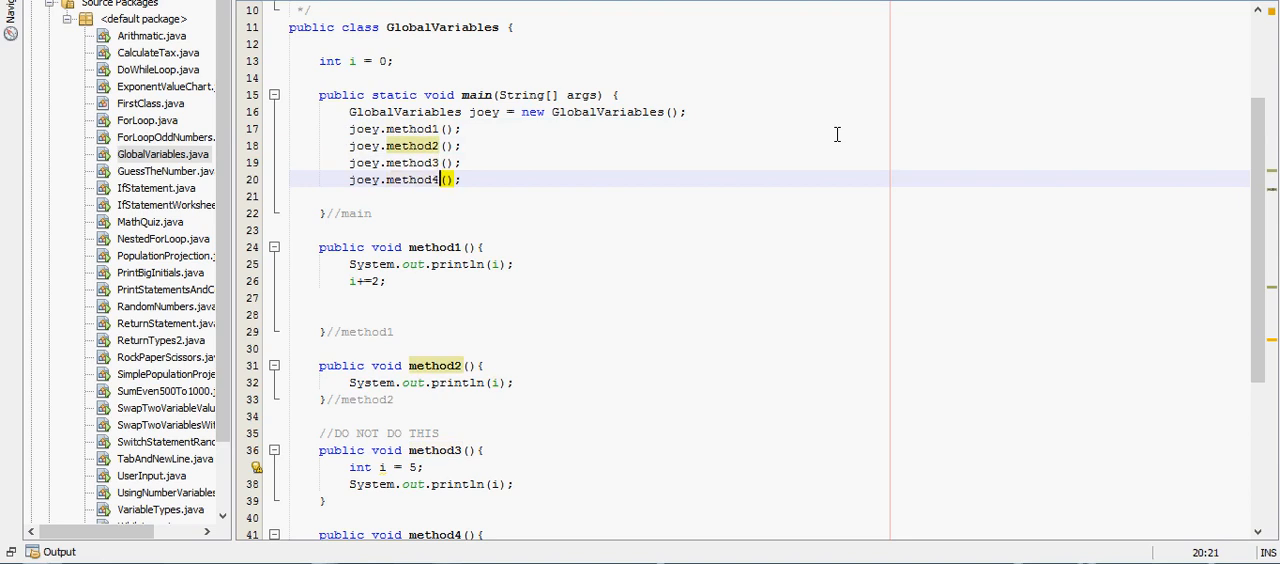
pyautogui.scroll(-3)
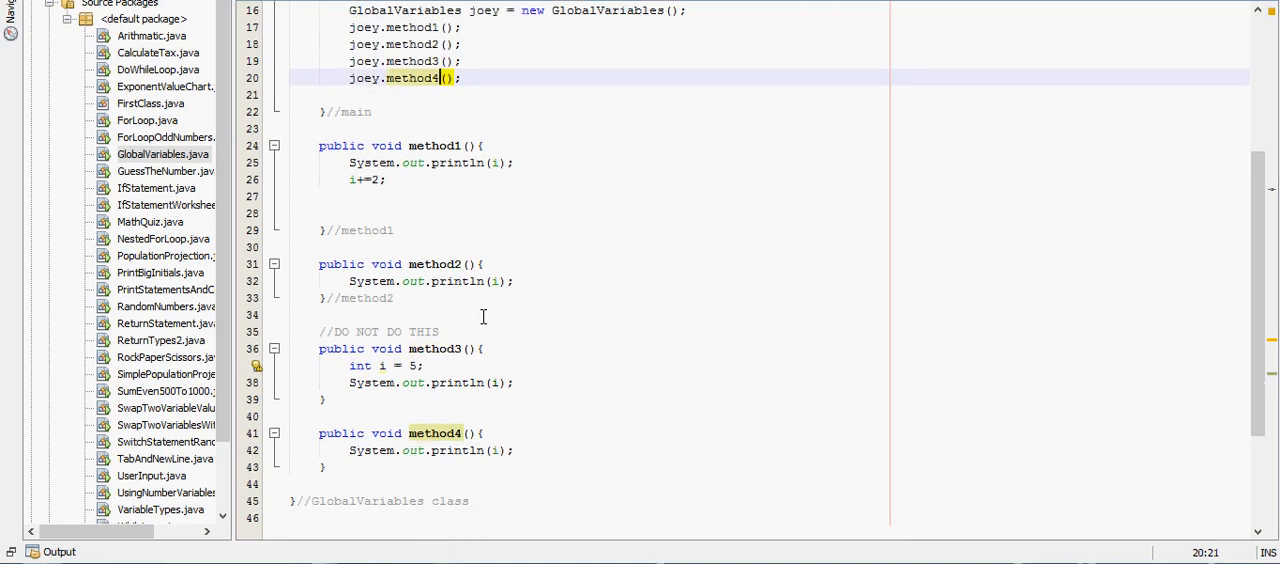
pyautogui.scroll(-3)
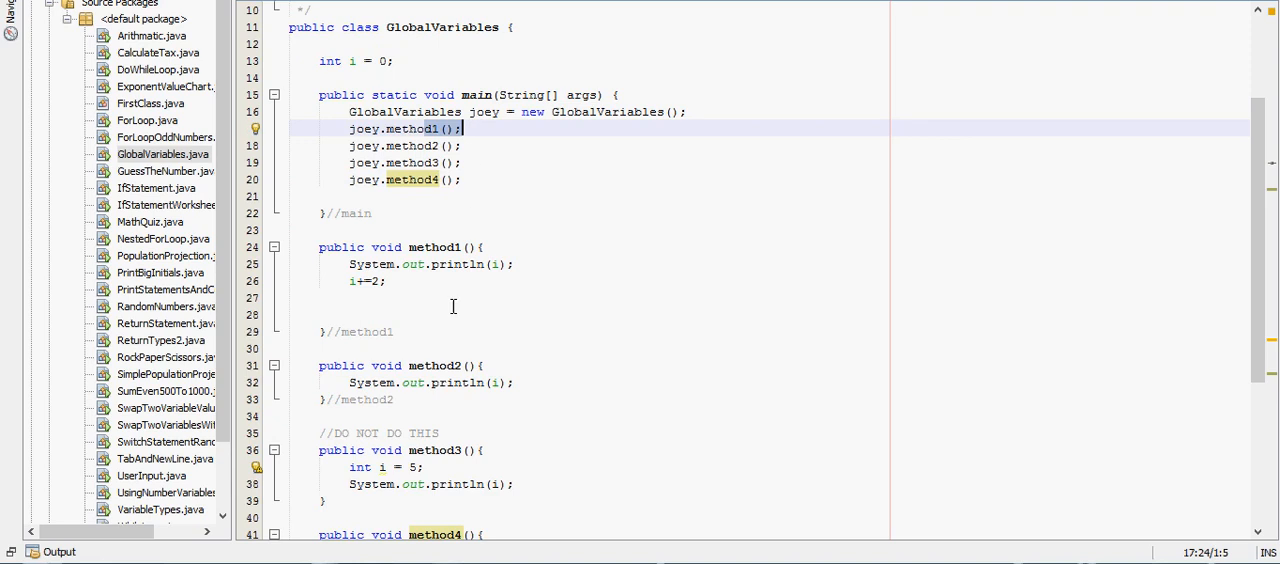
pyautogui.moveTo(348, 270)
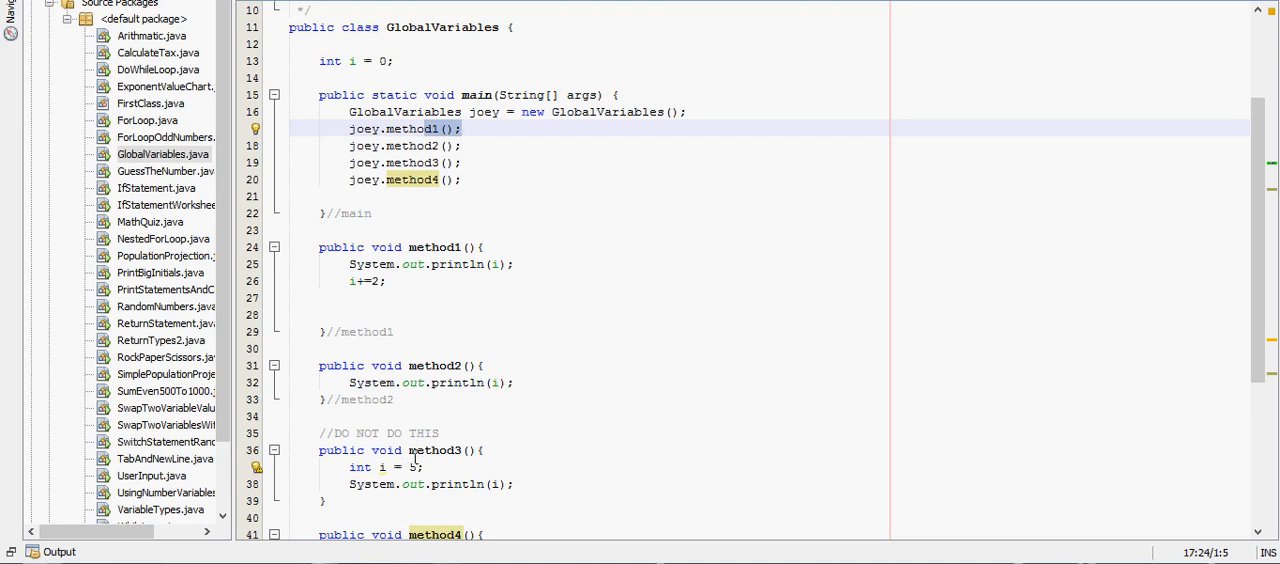
pyautogui.scroll(-3)
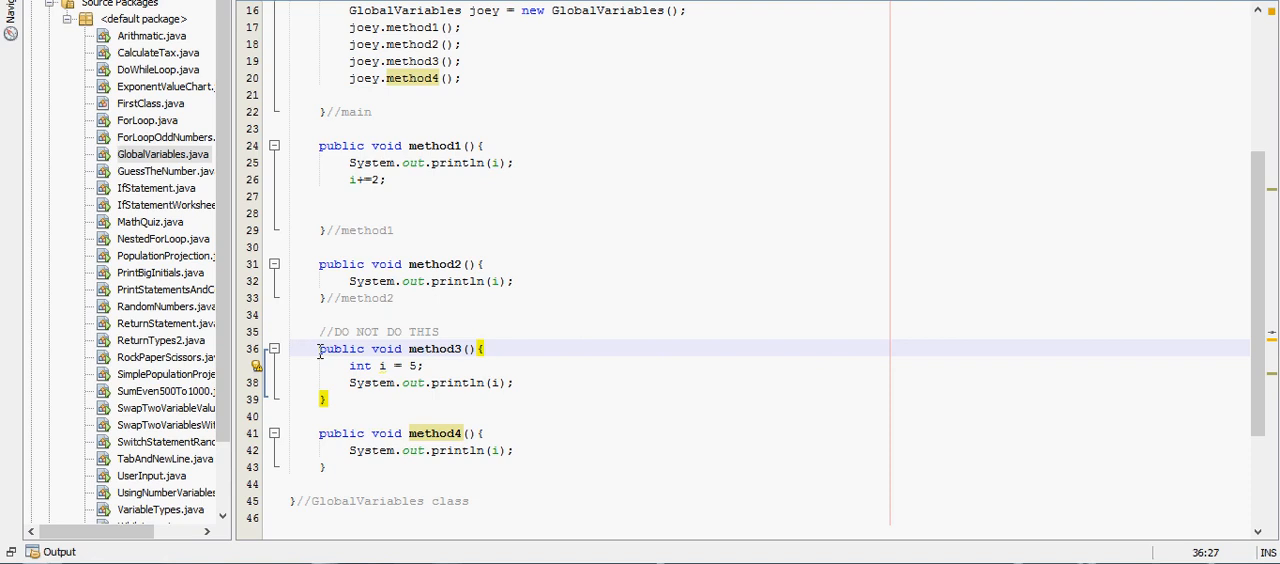
pyautogui.click(484, 348)
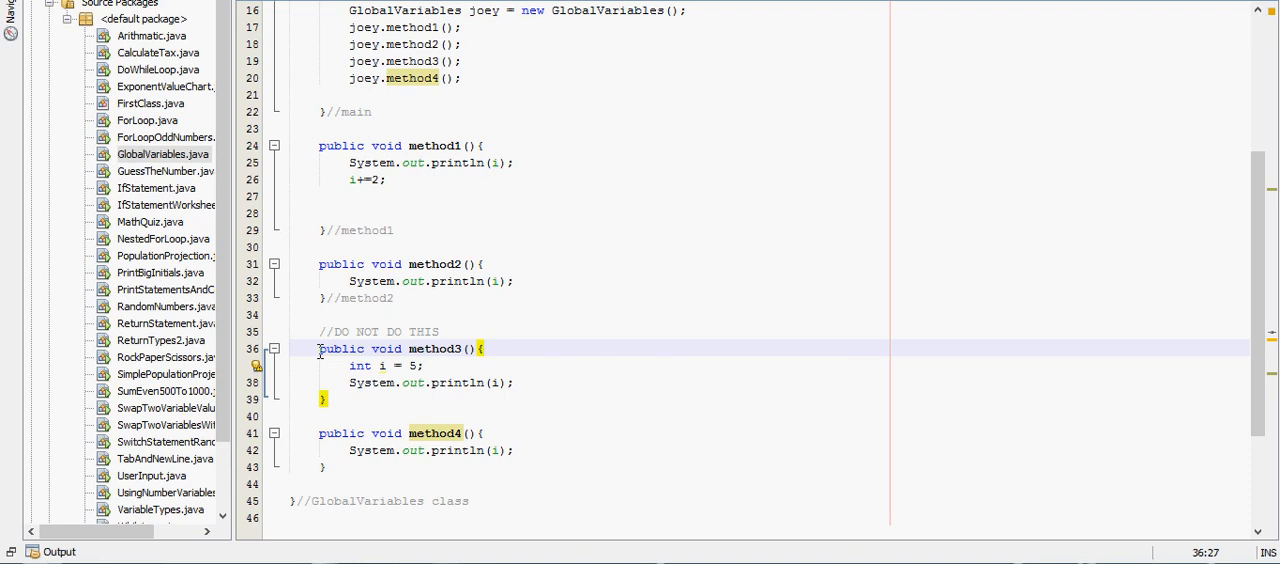
pyautogui.click(482, 348)
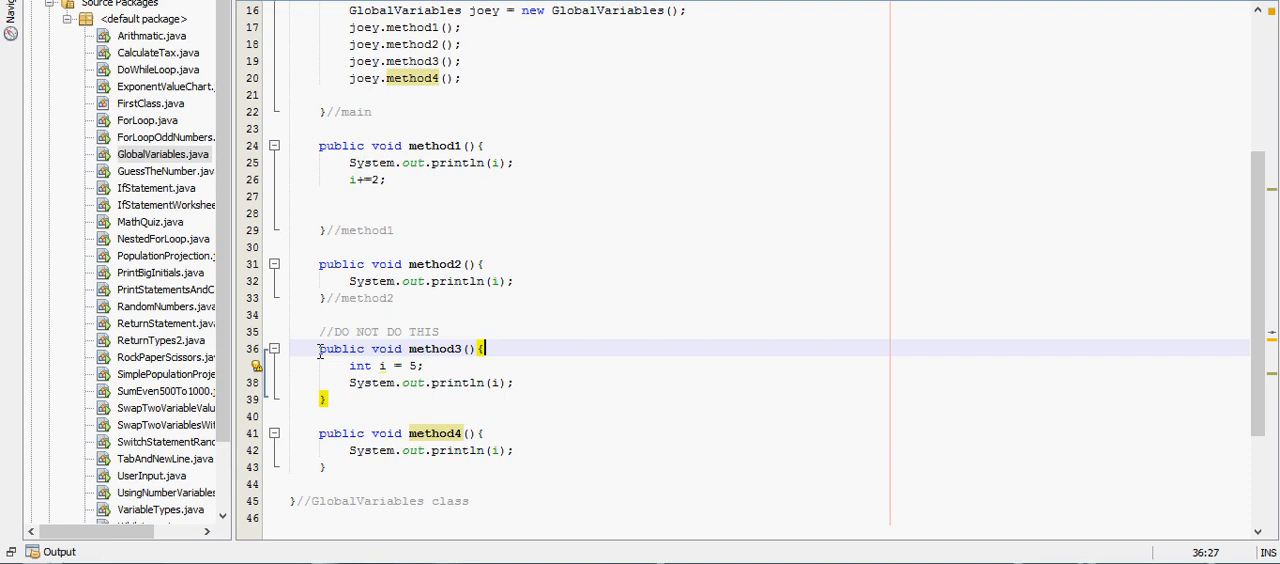
pyautogui.click(484, 348)
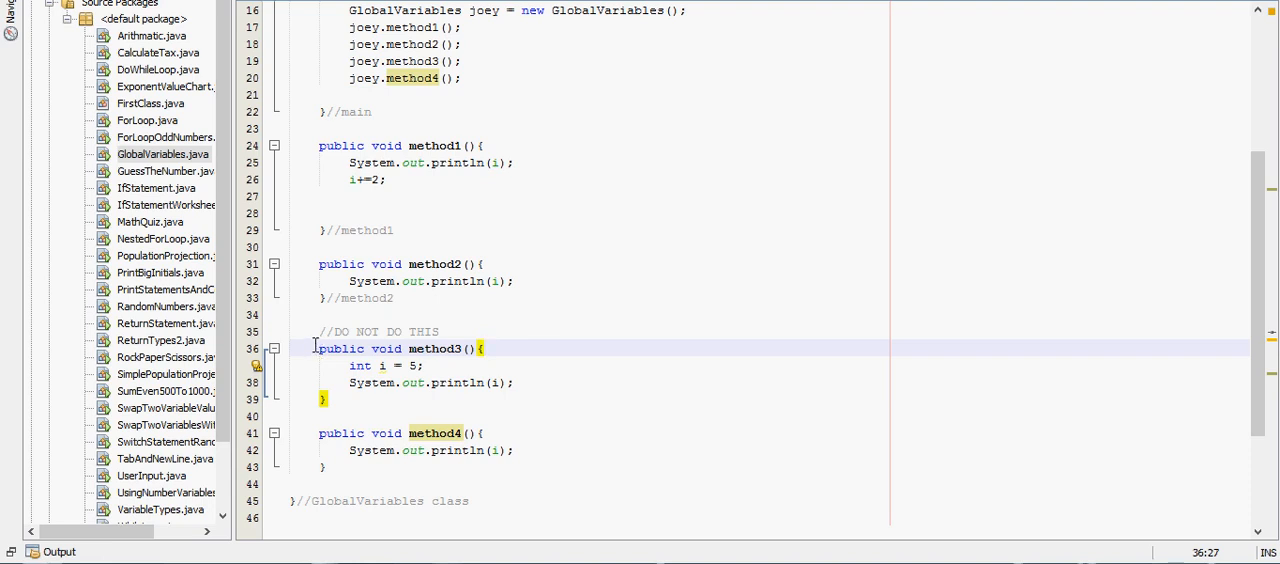
pyautogui.scroll(-3)
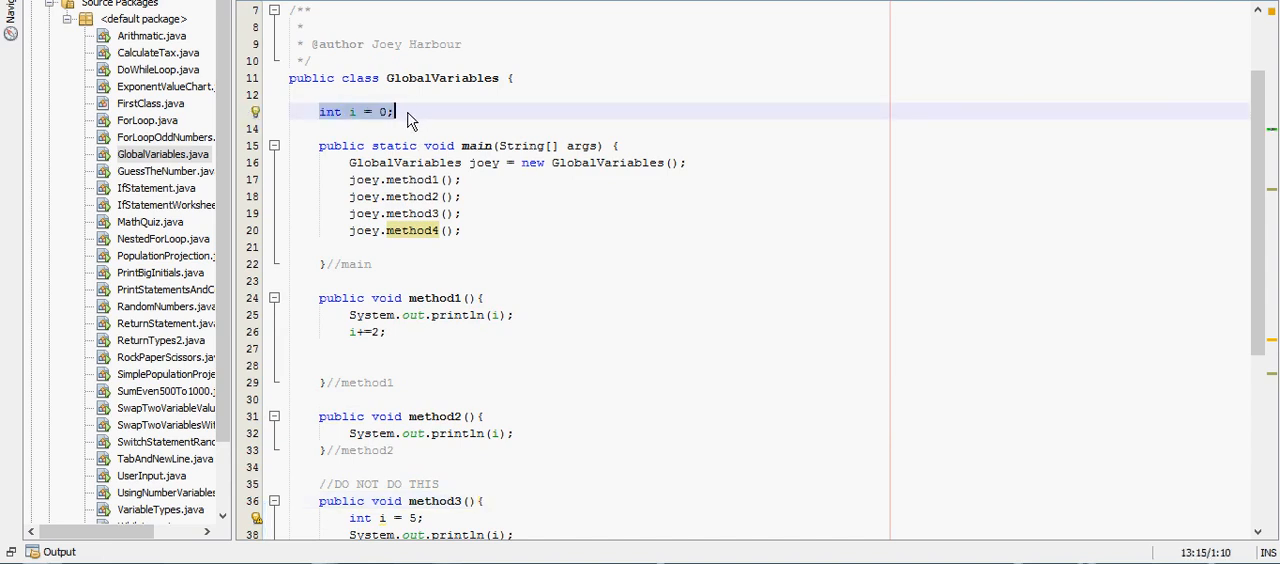
pyautogui.moveTo(416, 128)
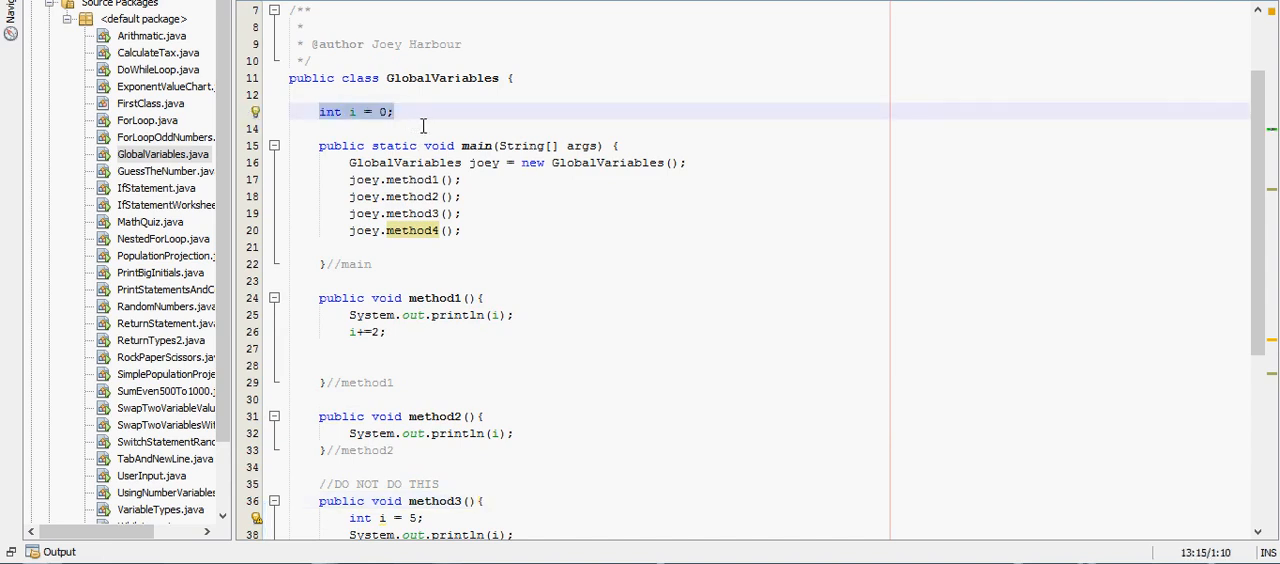
pyautogui.click(396, 112)
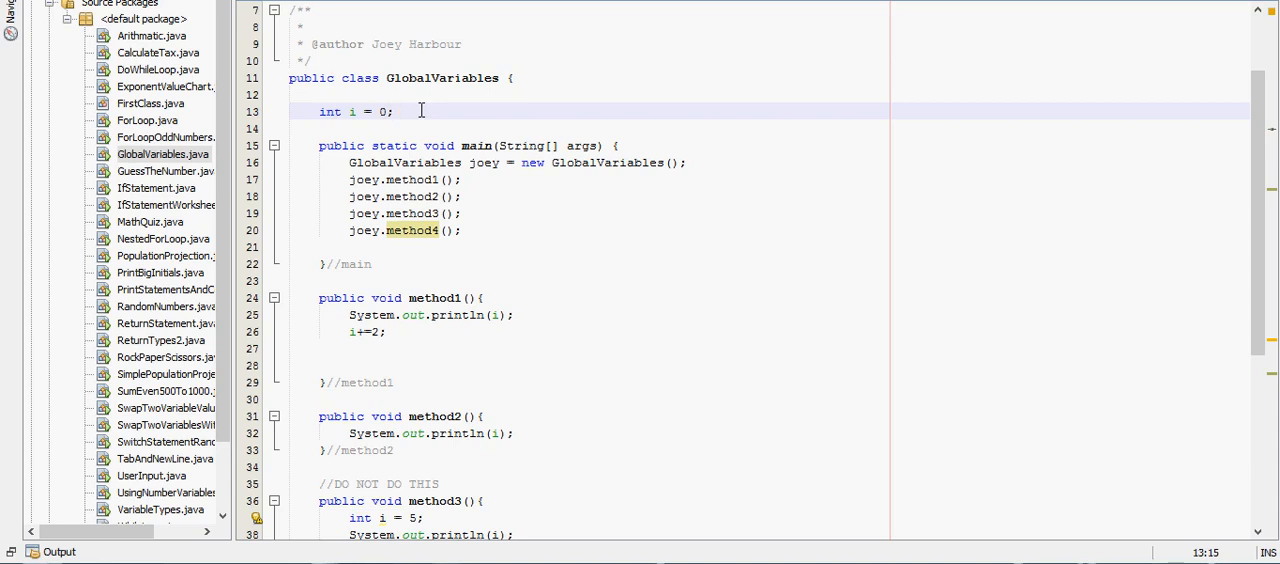
pyautogui.click(392, 110)
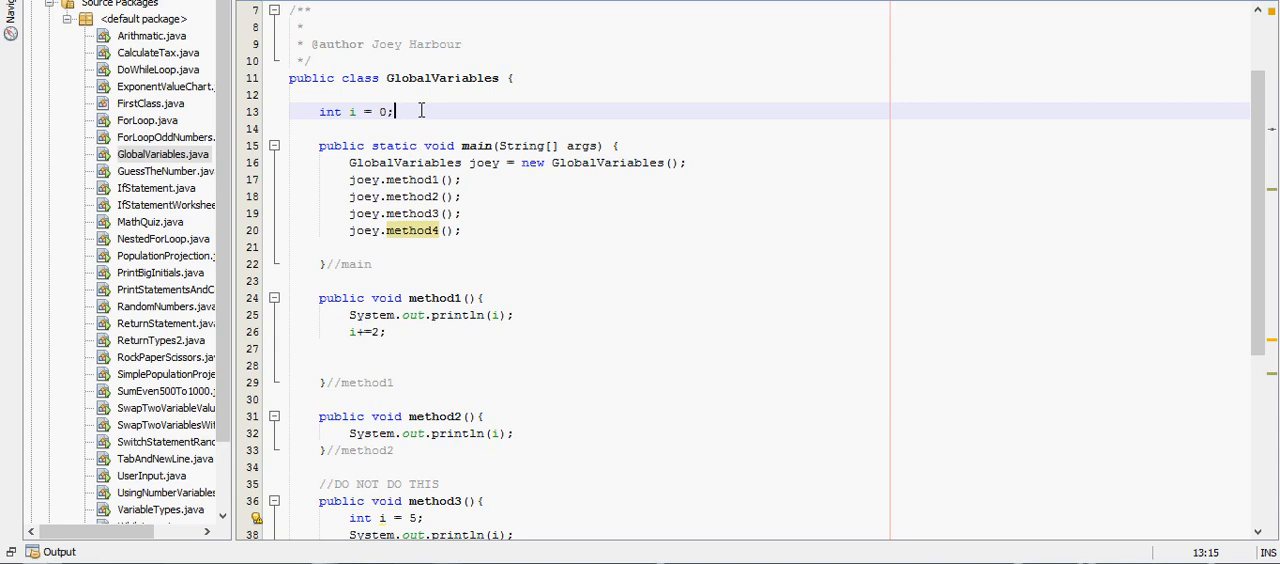